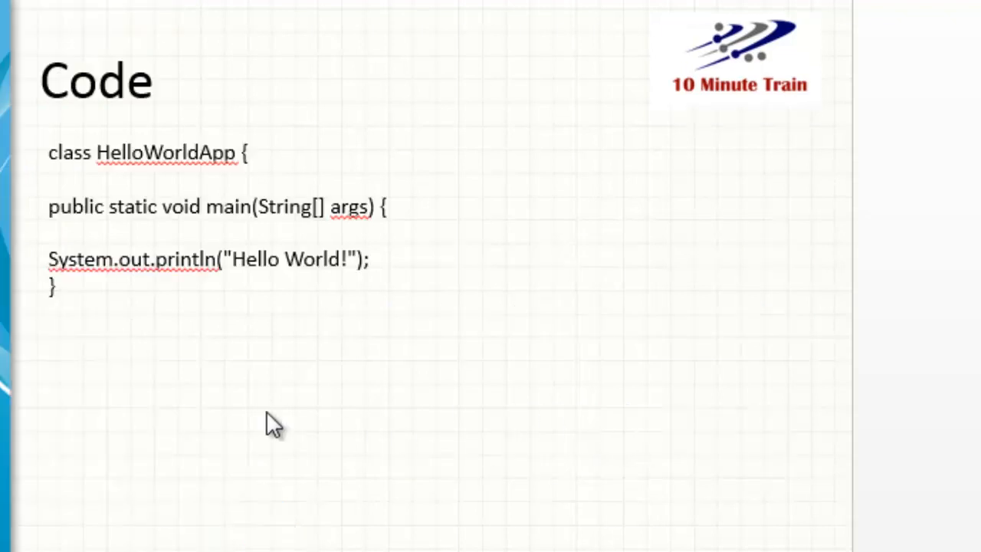
mouse_move(460, 322)
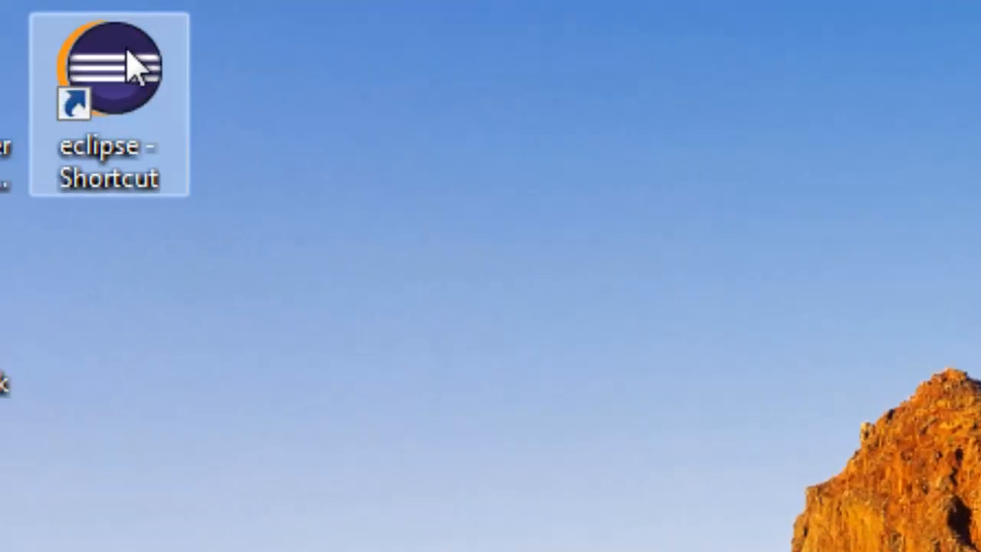
Launch Eclipse keeping C:\Java as workspace, marked as the default without asking again
double_click(111, 67)
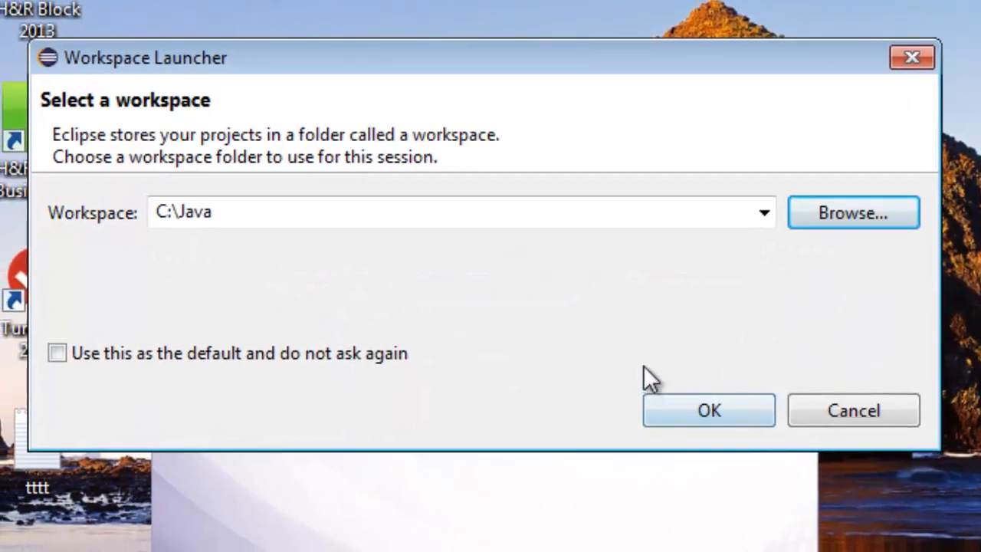
mouse_move(663, 245)
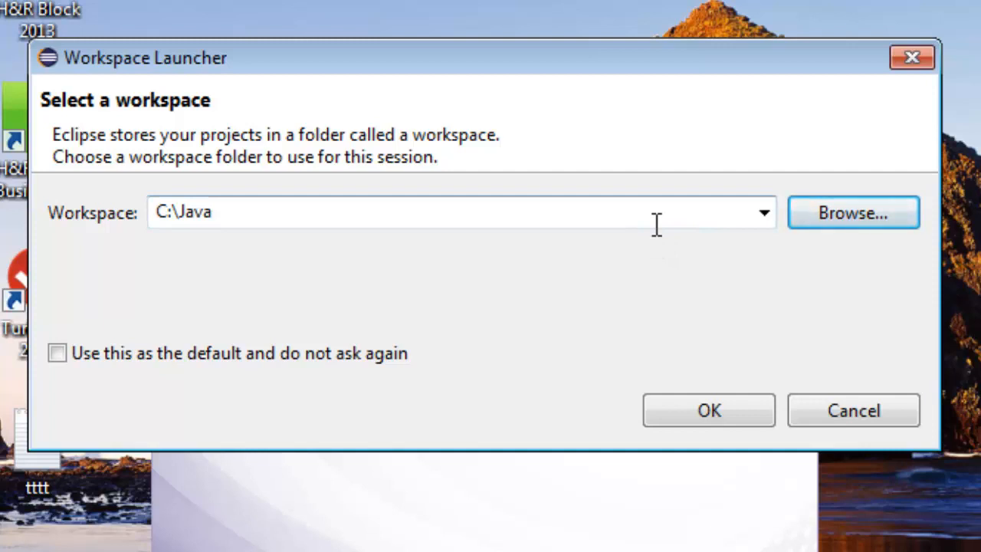
mouse_move(662, 245)
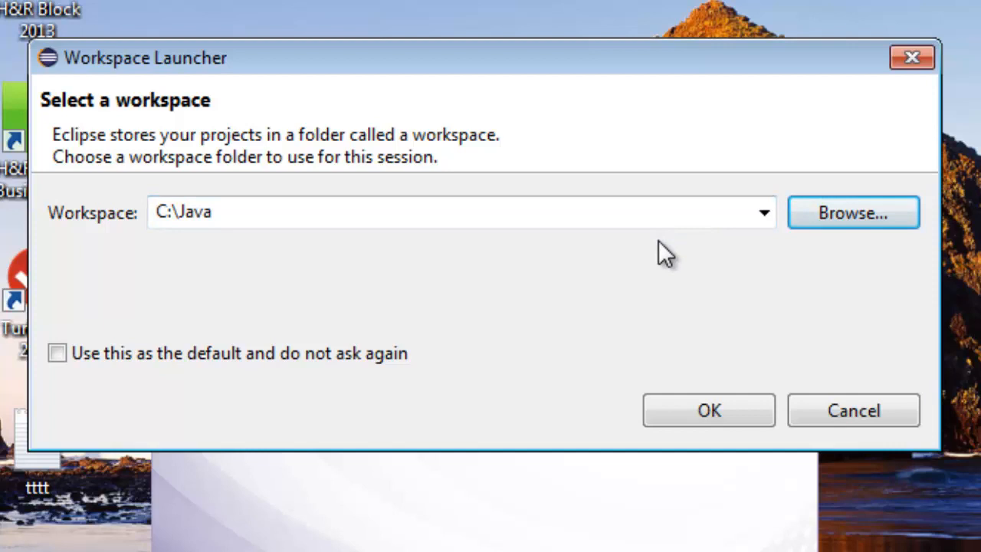
click(200, 212)
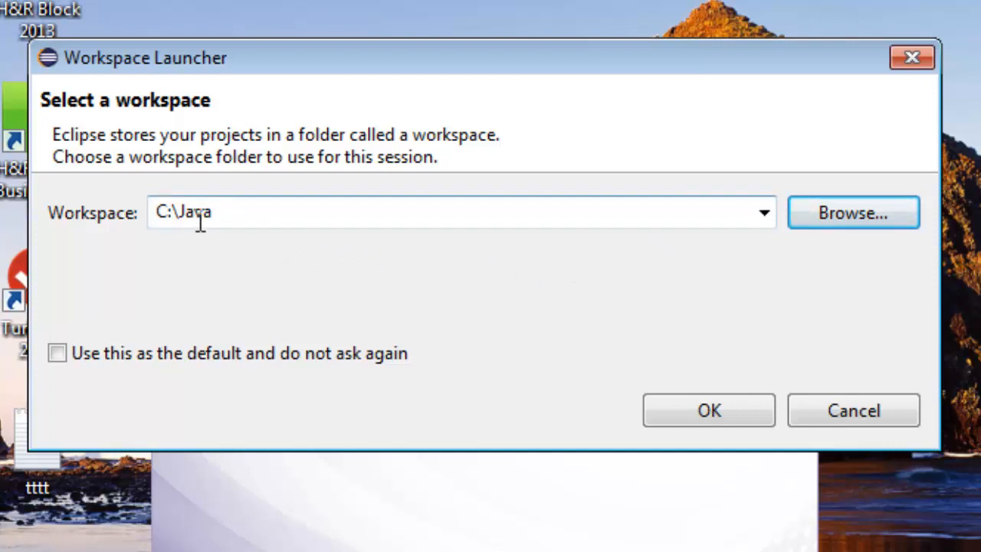
mouse_move(503, 264)
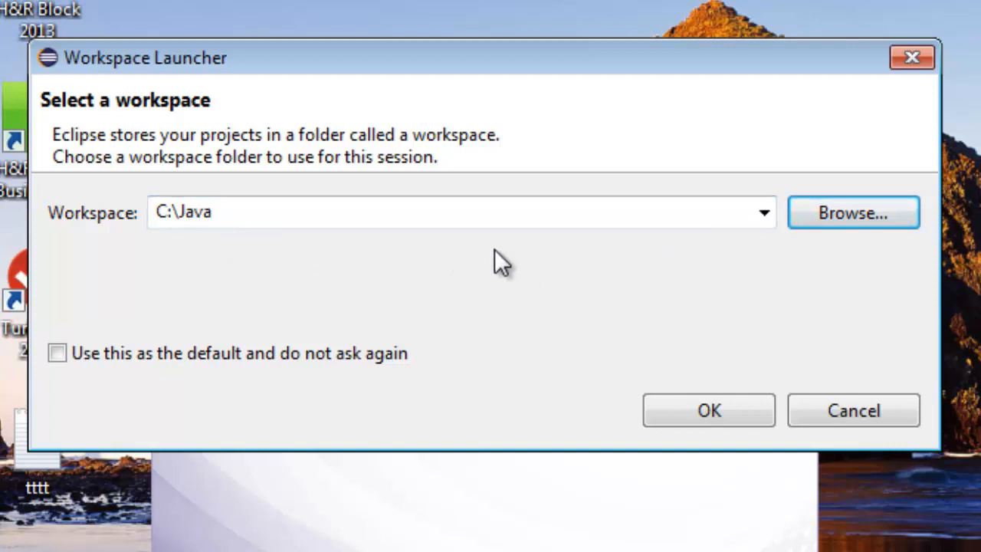
mouse_move(804, 285)
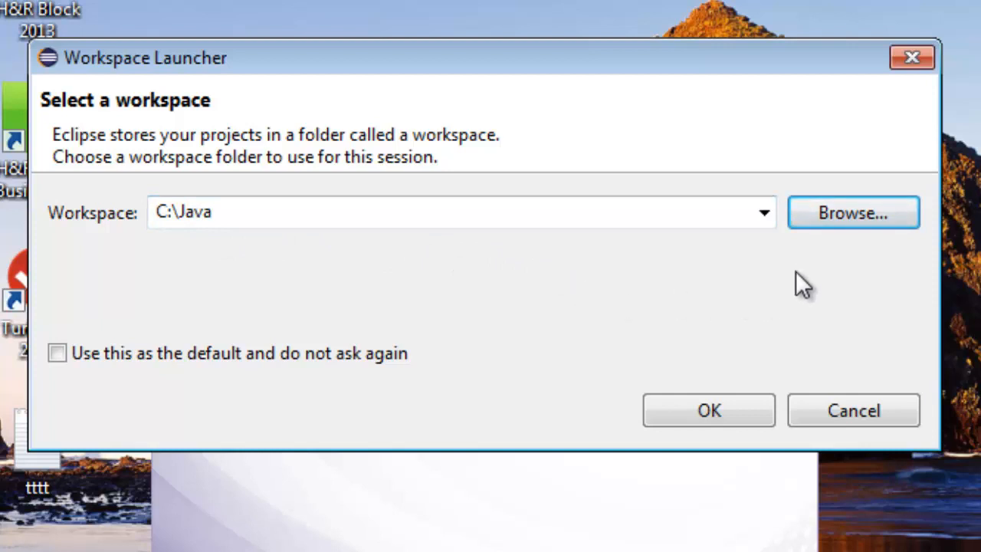
mouse_move(843, 222)
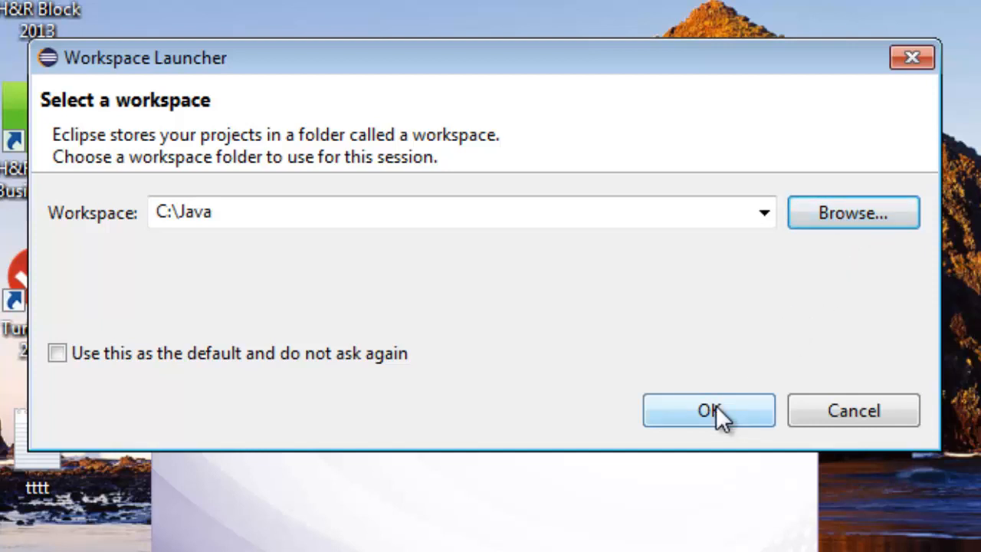
click(56, 352)
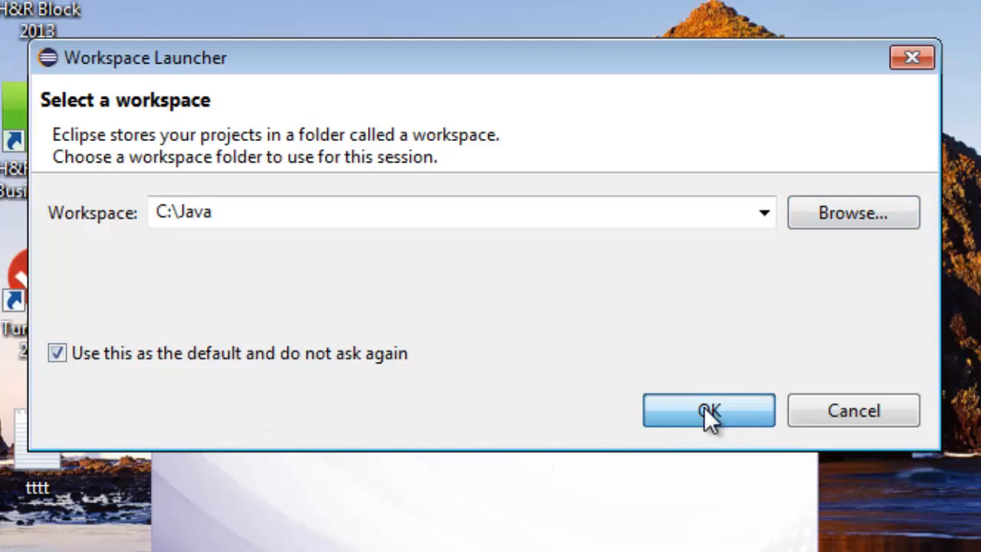
click(708, 411)
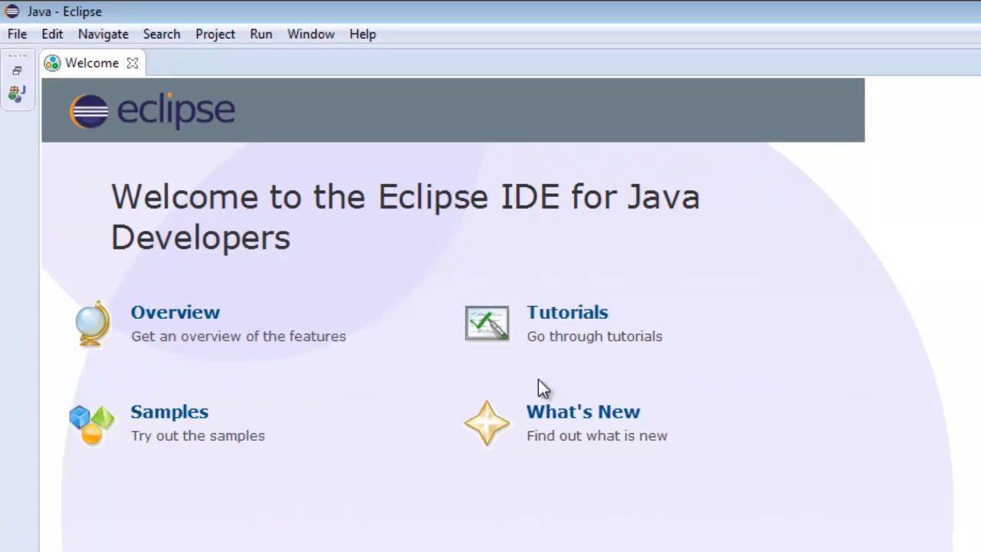
mouse_move(196, 337)
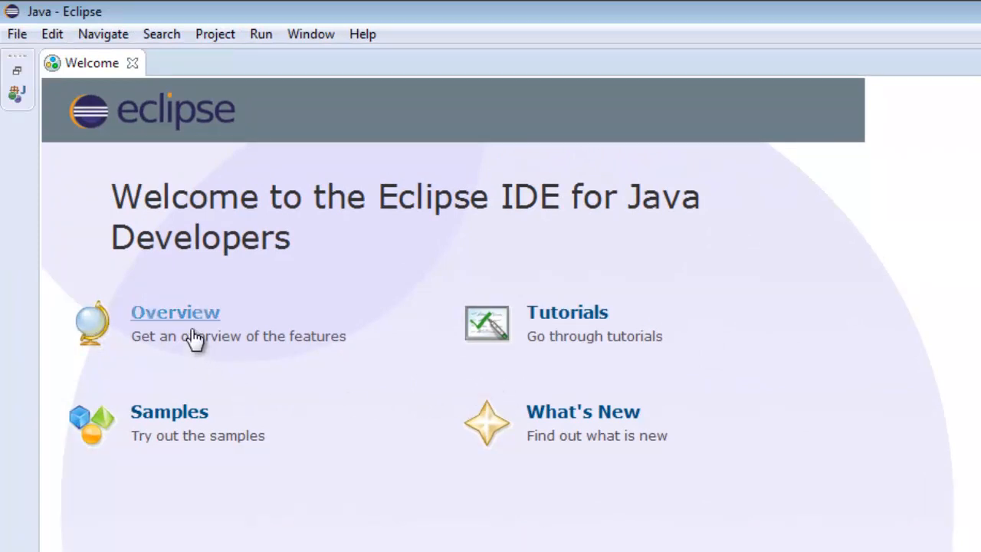
mouse_move(560, 417)
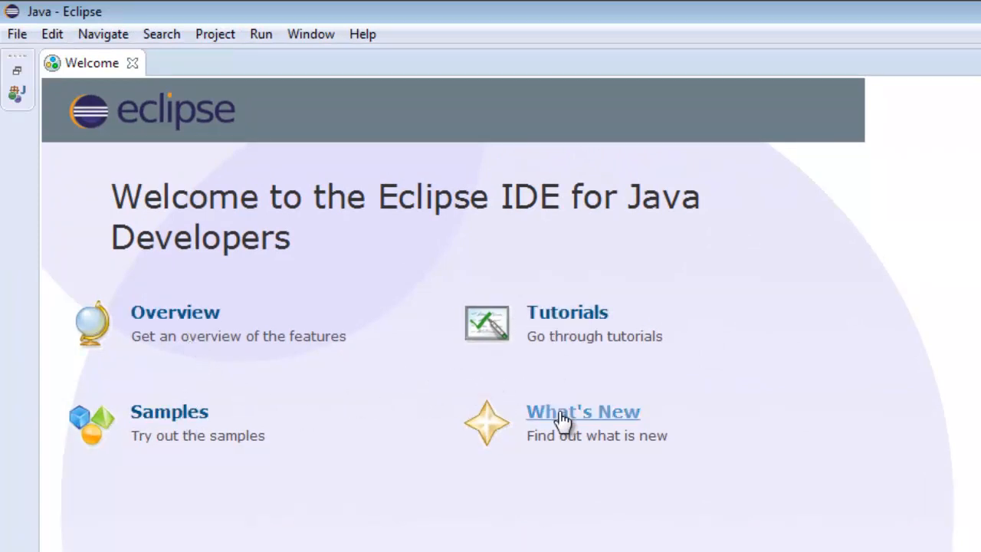
mouse_move(242, 279)
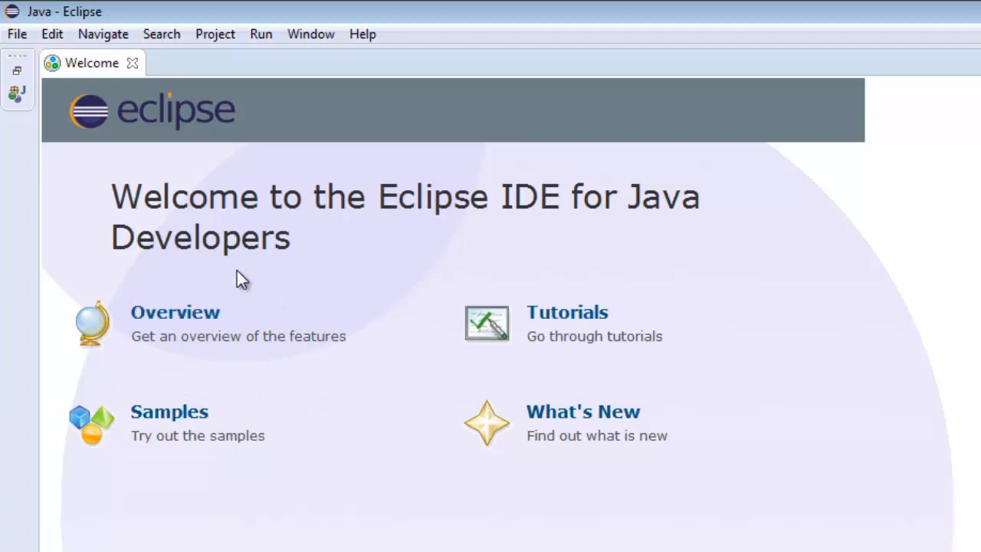
mouse_move(142, 95)
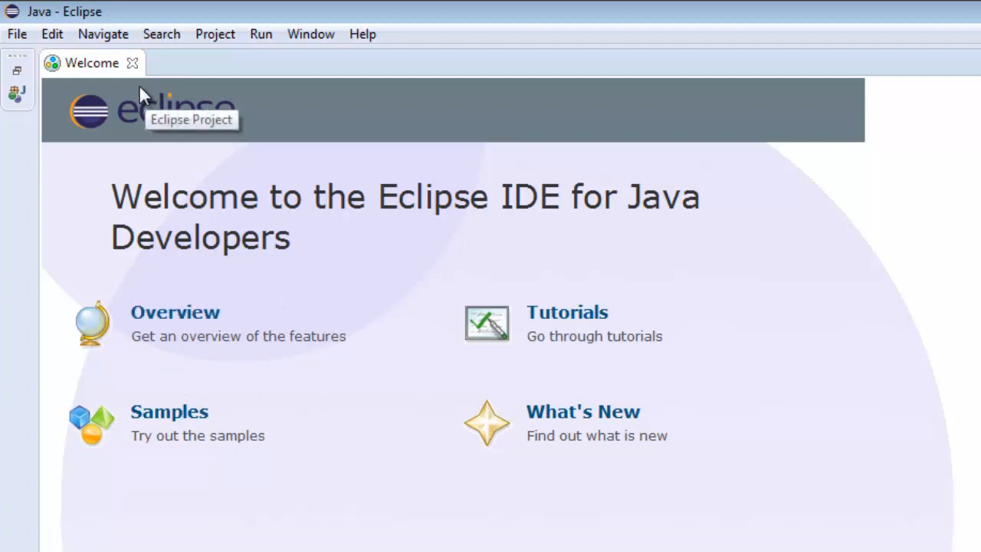
mouse_move(132, 63)
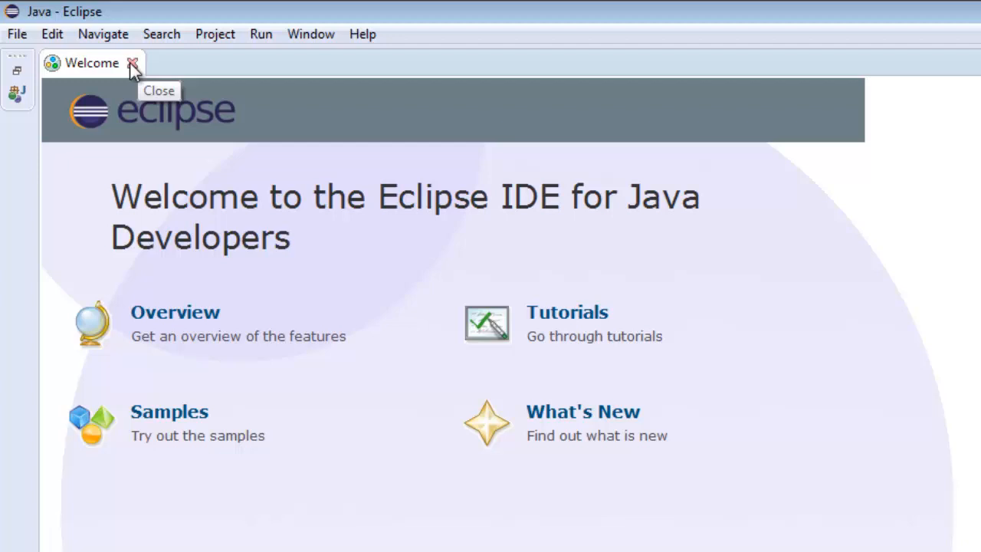
Close the Welcome page to reveal the empty Java workbench
click(132, 63)
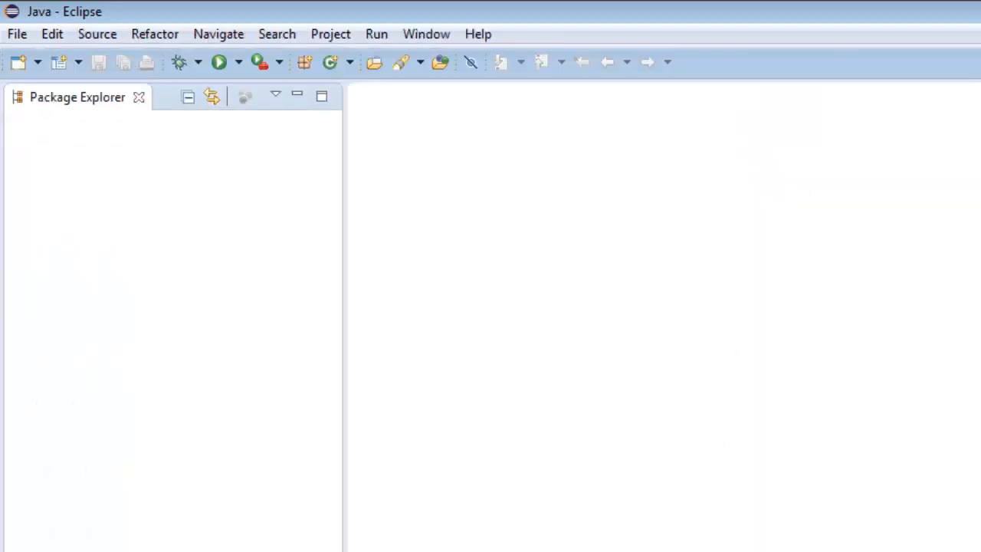
mouse_move(40, 80)
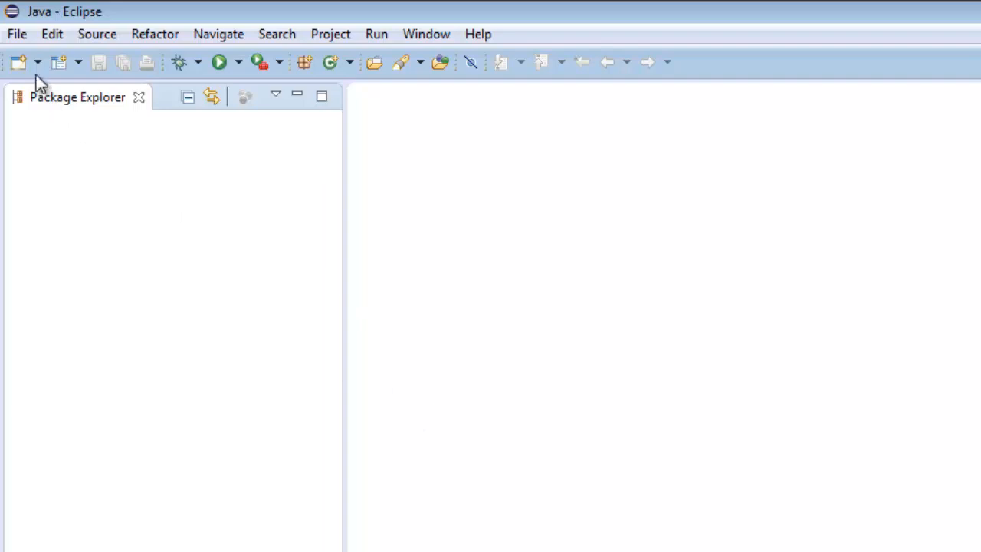
Start a new Java project named LearnJava
click(16, 34)
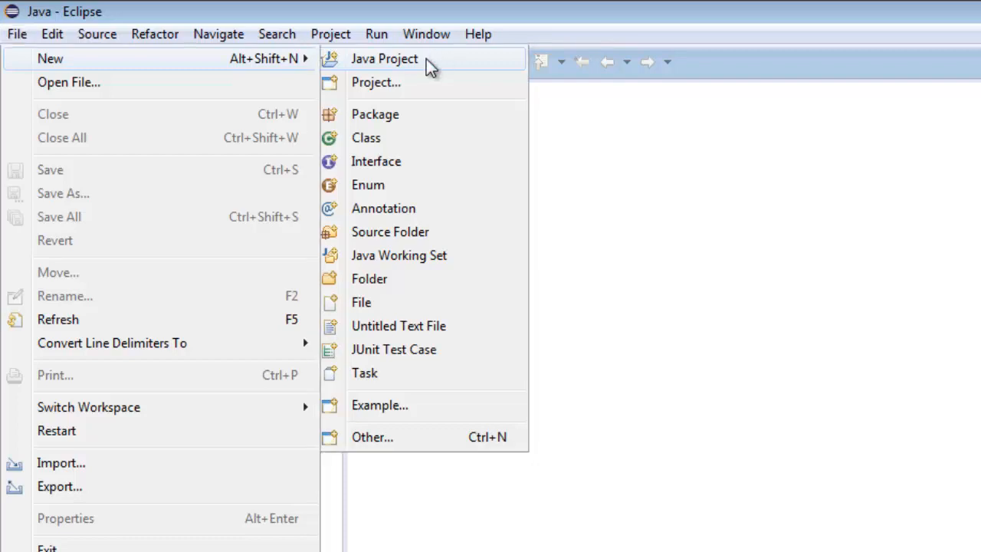
click(384, 58)
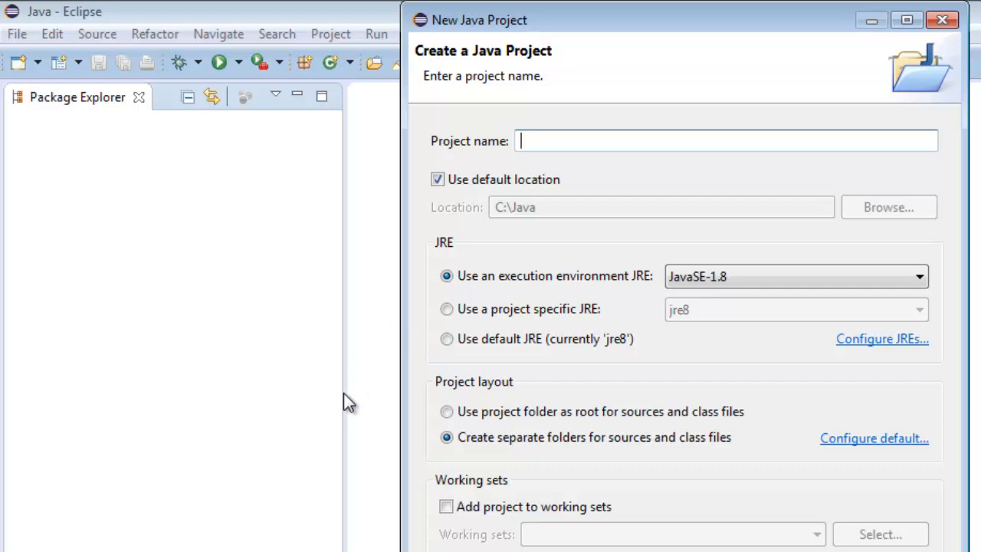
text(Ld)
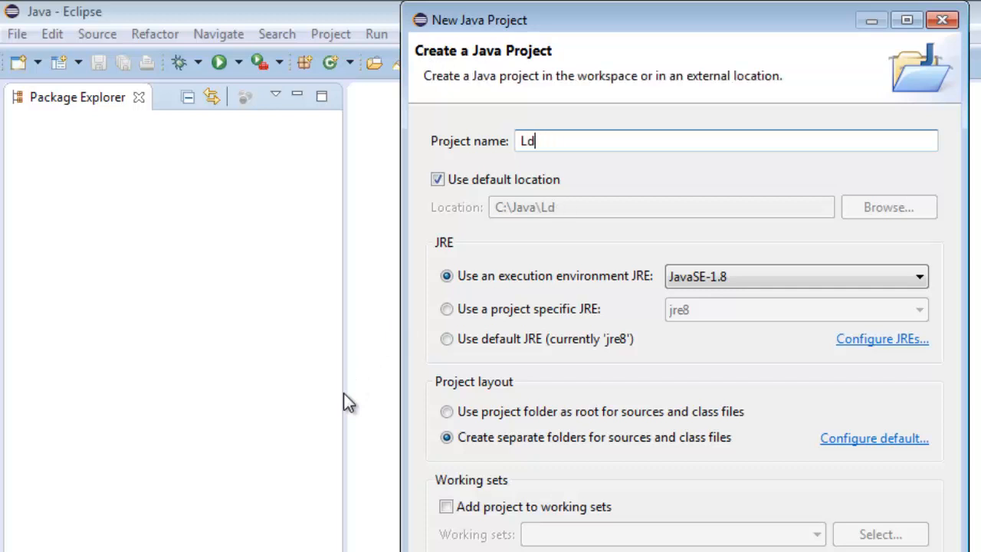
text(LearnJava)
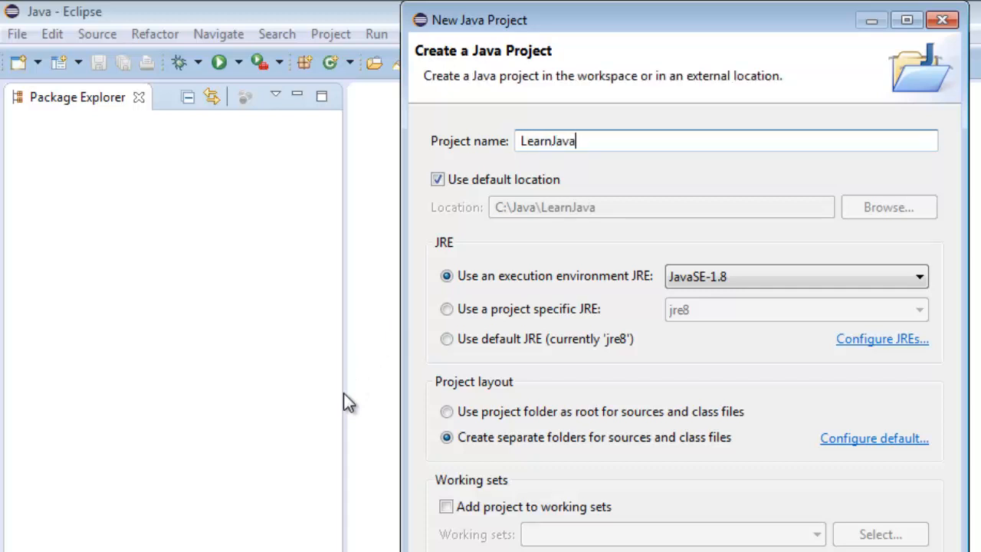
mouse_move(580, 247)
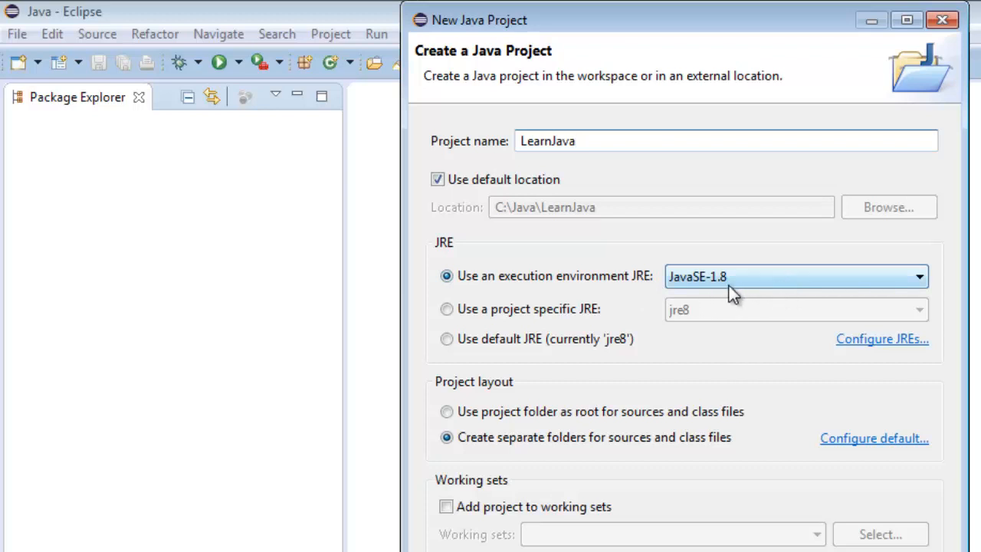
mouse_move(767, 289)
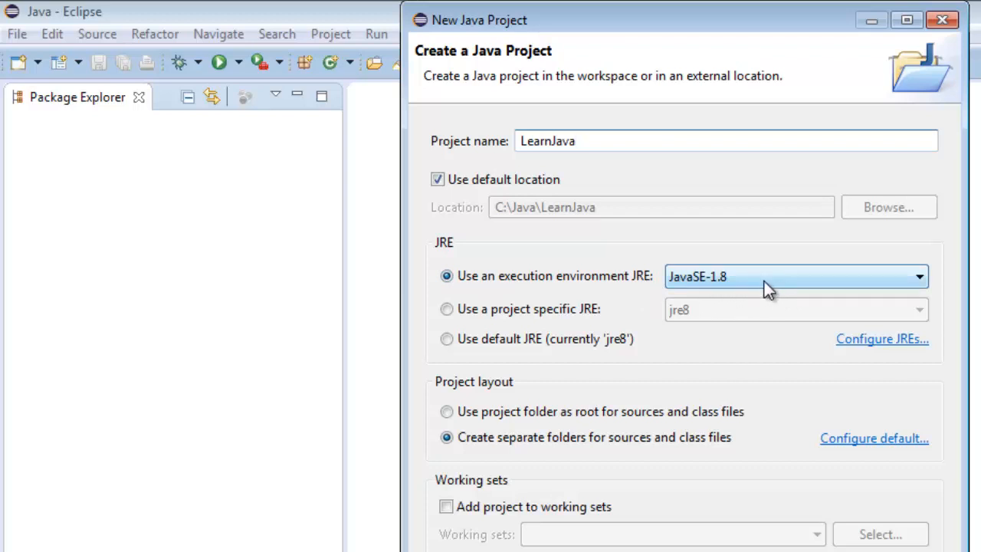
Target the JavaSE-1.8 execution environment and finish creating LearnJava
click(917, 276)
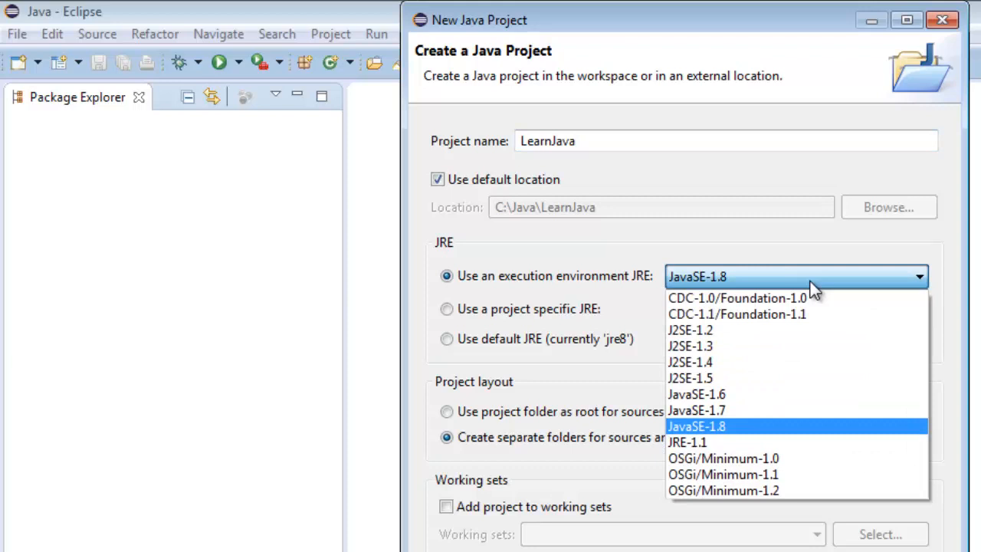
click(697, 426)
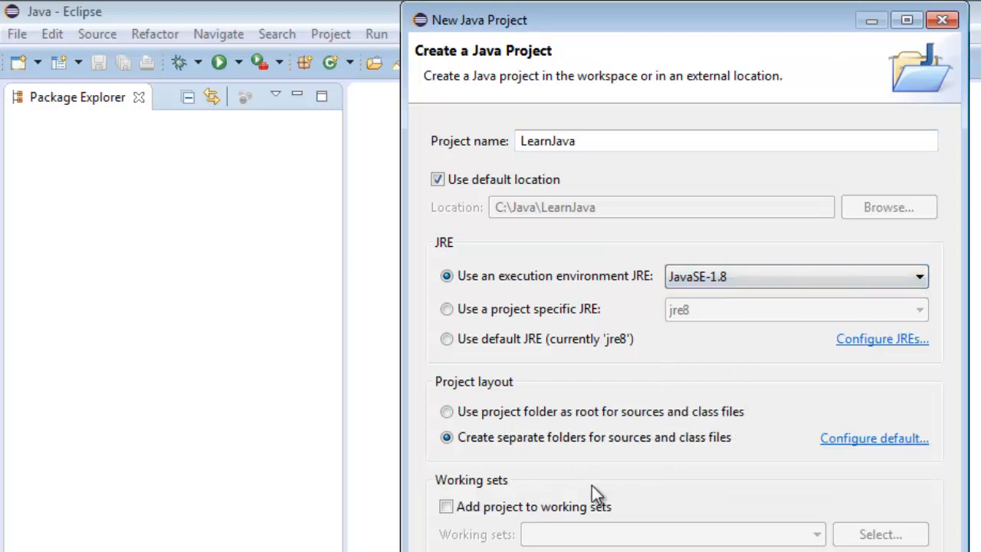
mouse_move(693, 525)
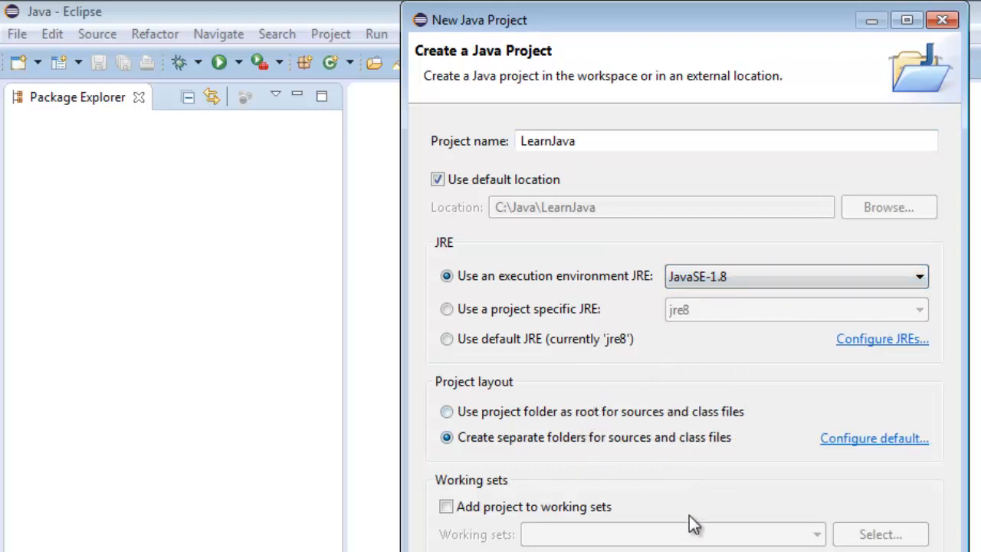
mouse_move(657, 337)
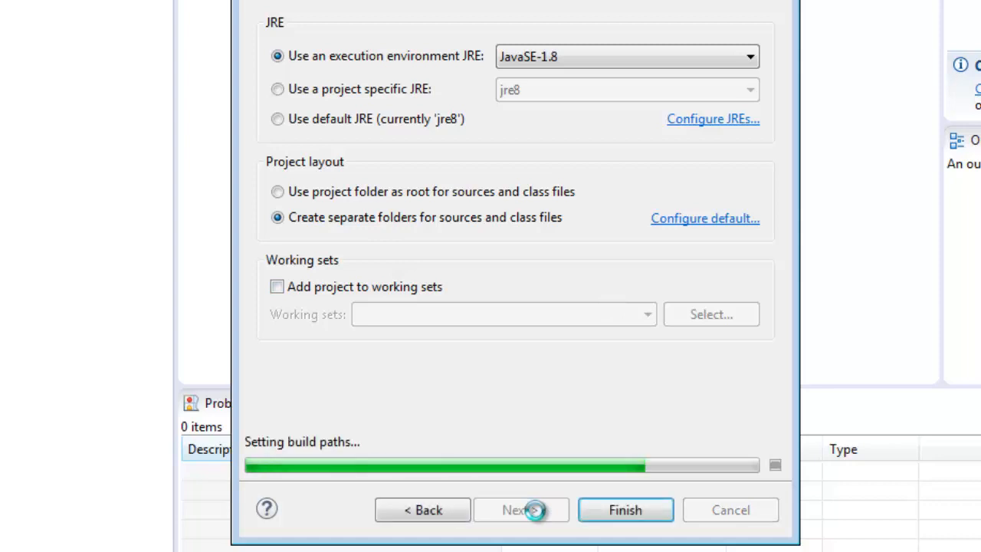
click(521, 509)
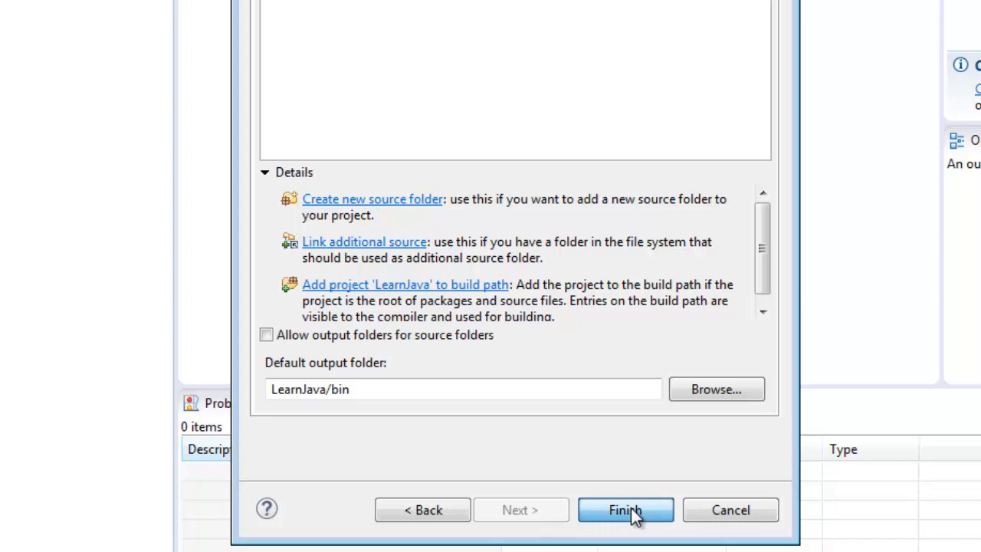
click(625, 509)
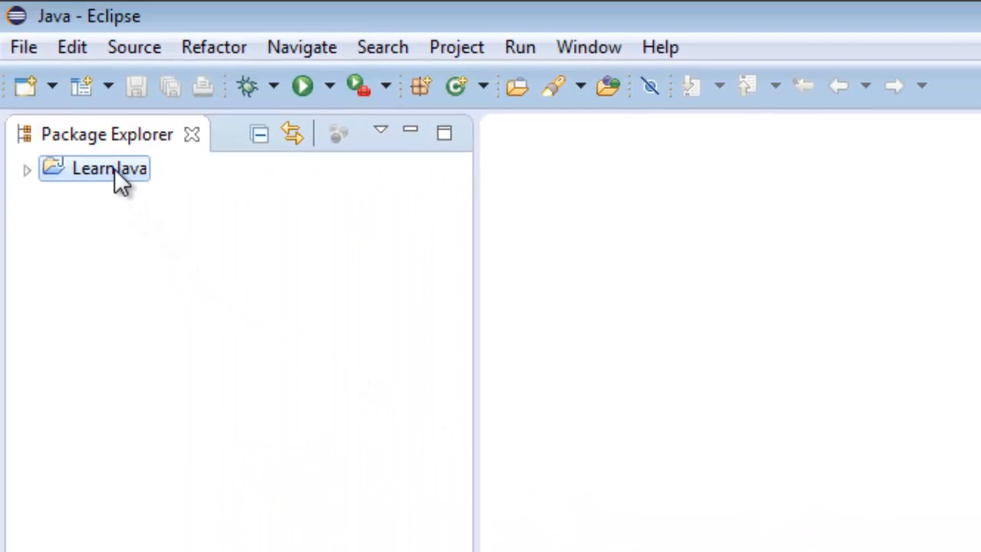
Create a package named tutorials in the LearnJava project's source folder
click(23, 46)
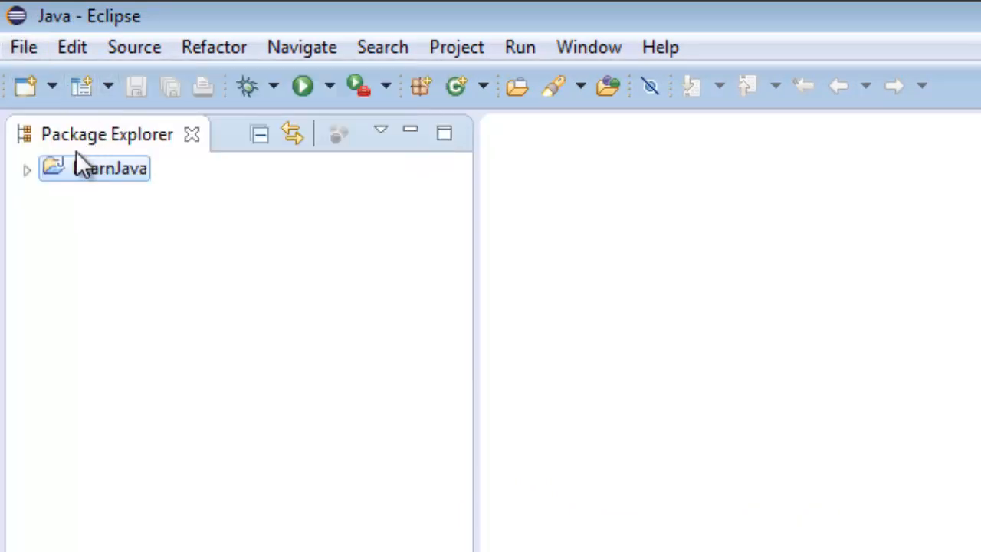
click(23, 46)
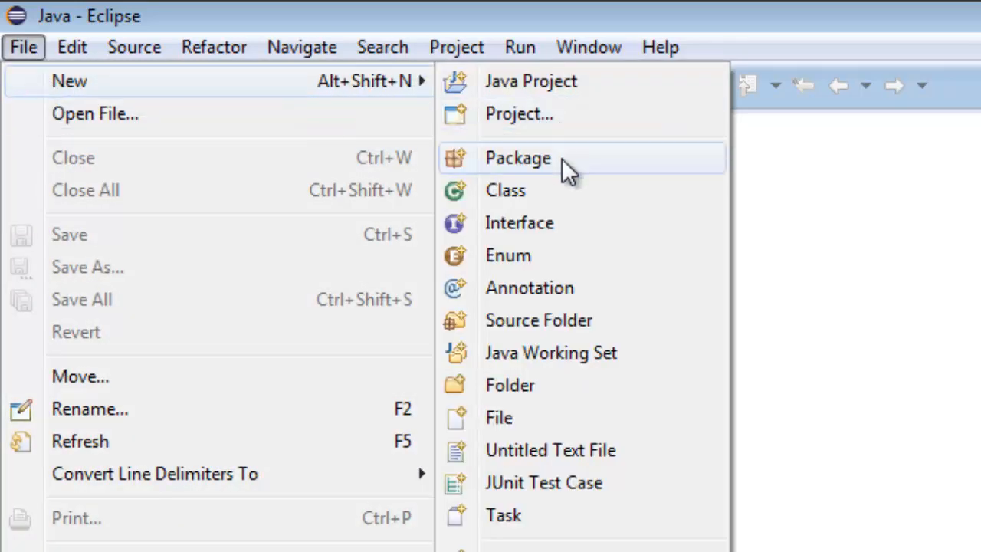
click(518, 157)
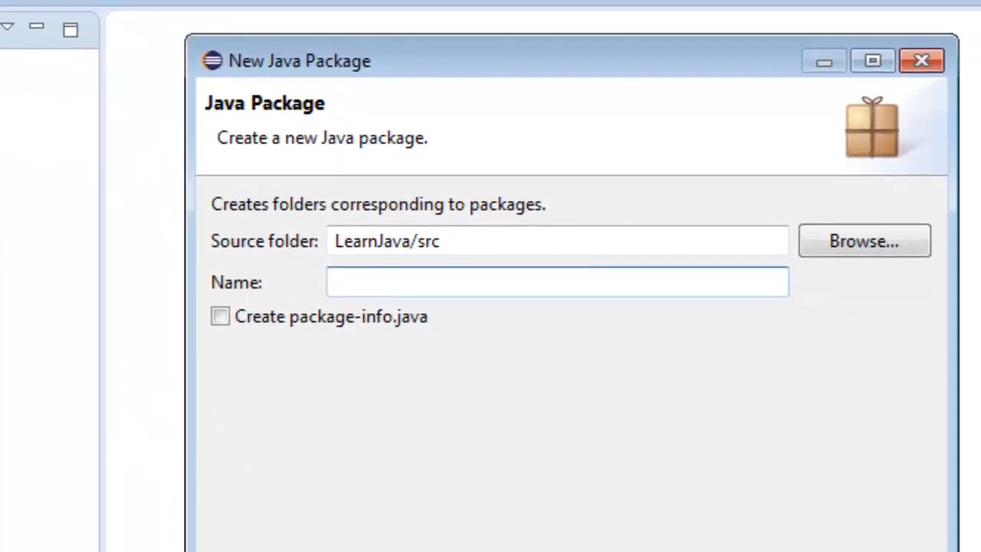
text(tut)
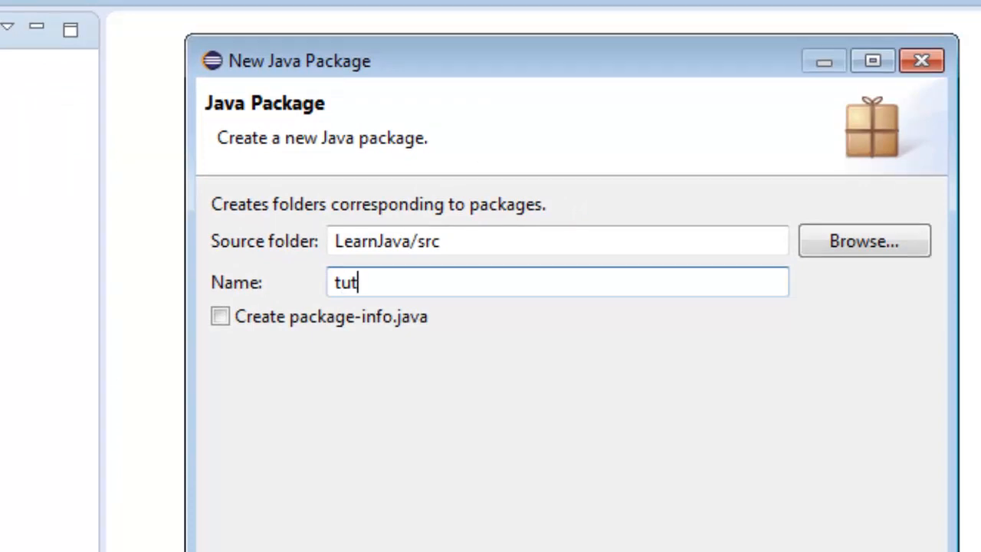
text(orials)
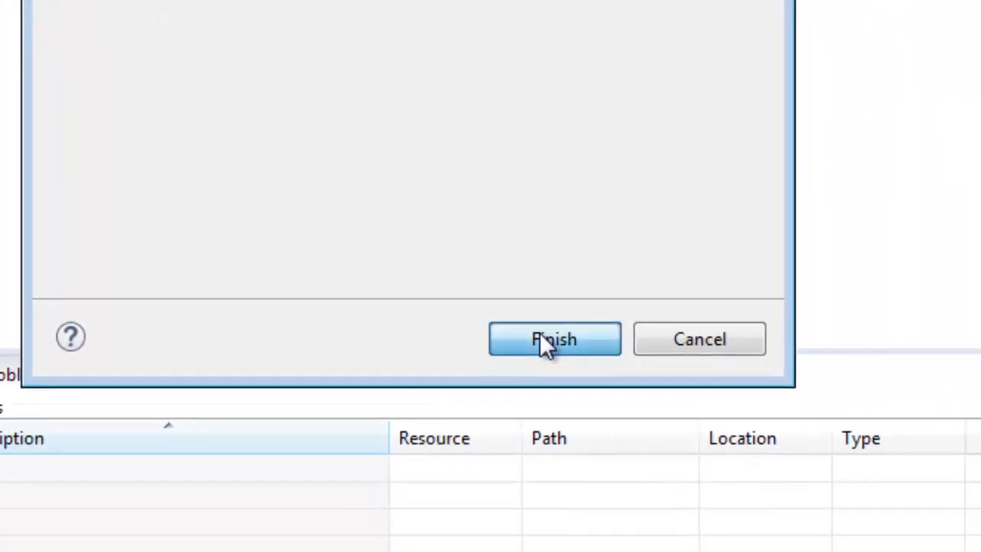
click(555, 339)
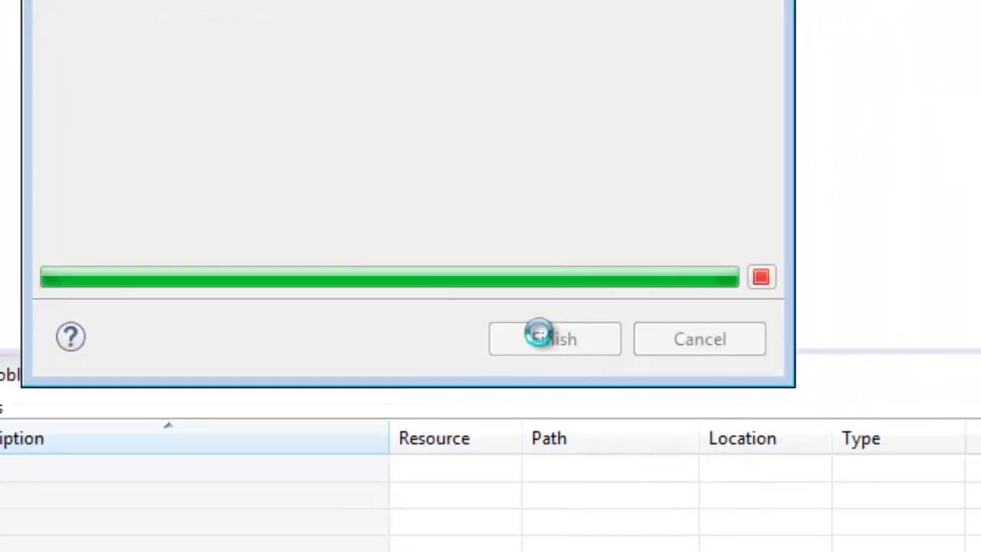
click(555, 339)
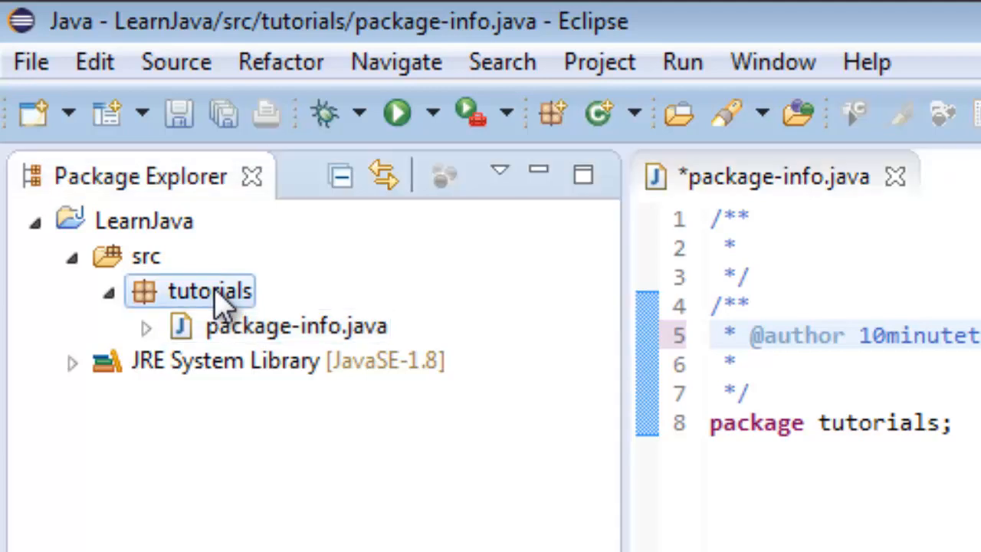
Begin a new Java class from the tutorials package's context menu
right_click(208, 291)
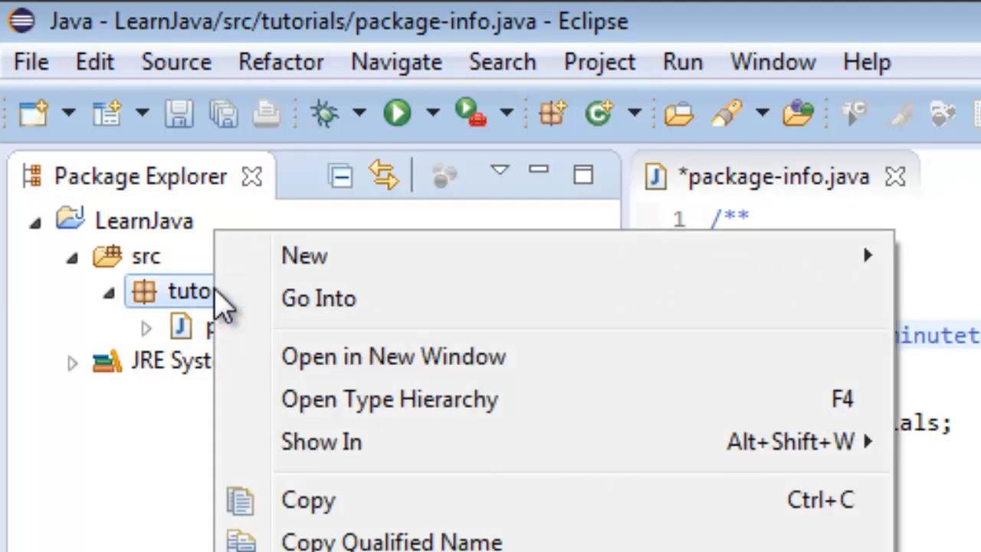
mouse_move(375, 297)
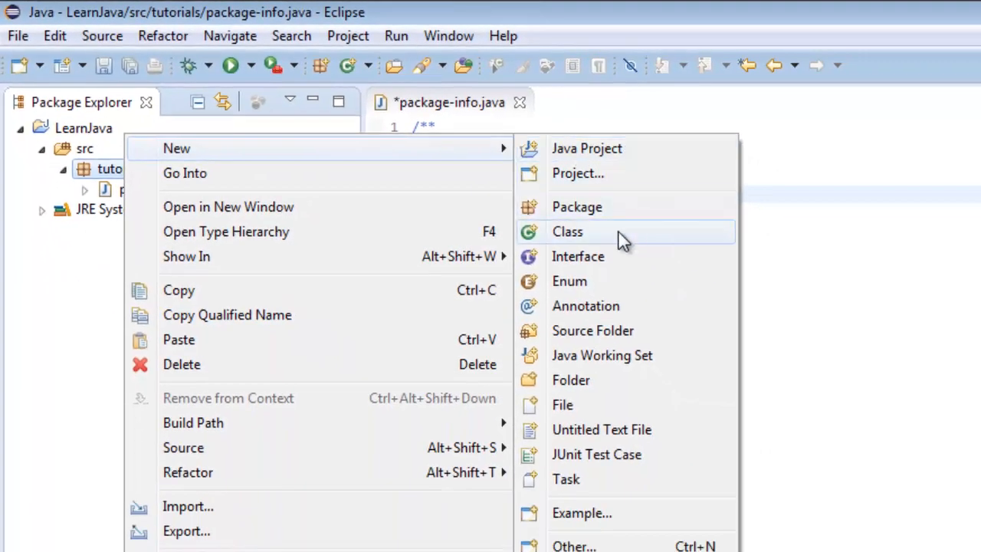
click(568, 232)
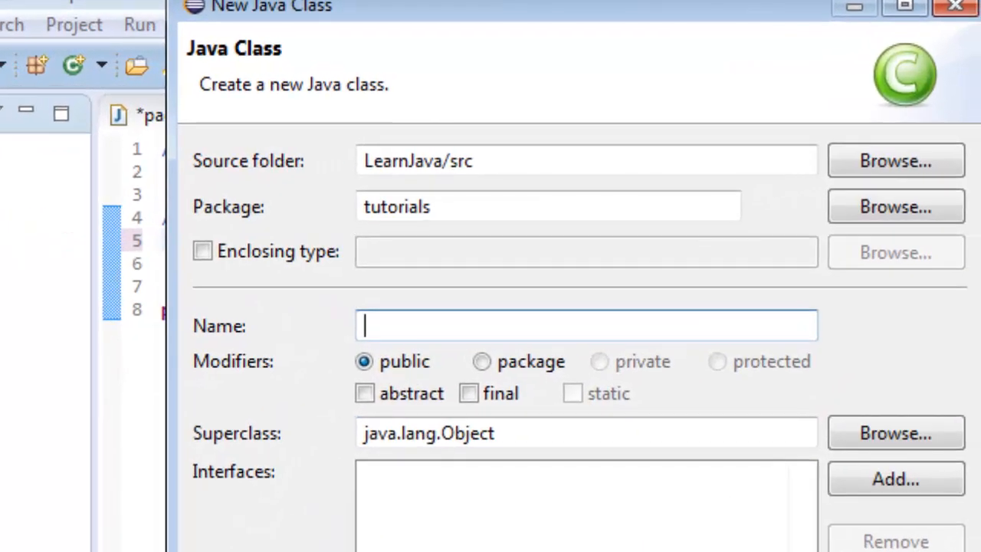
Name the class HelloWorldApp with a main method stub and finish creating it
text(HelloWo)
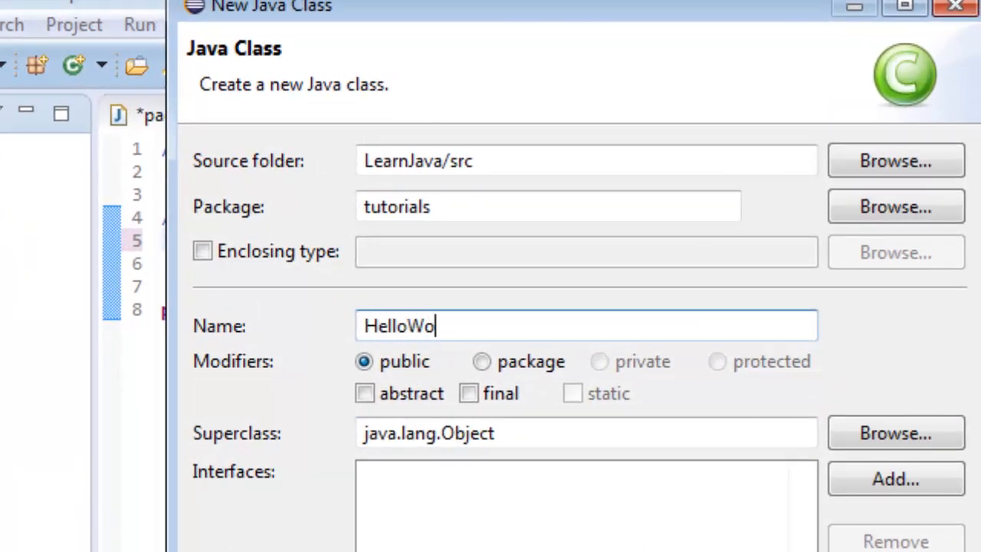
text(rldPro)
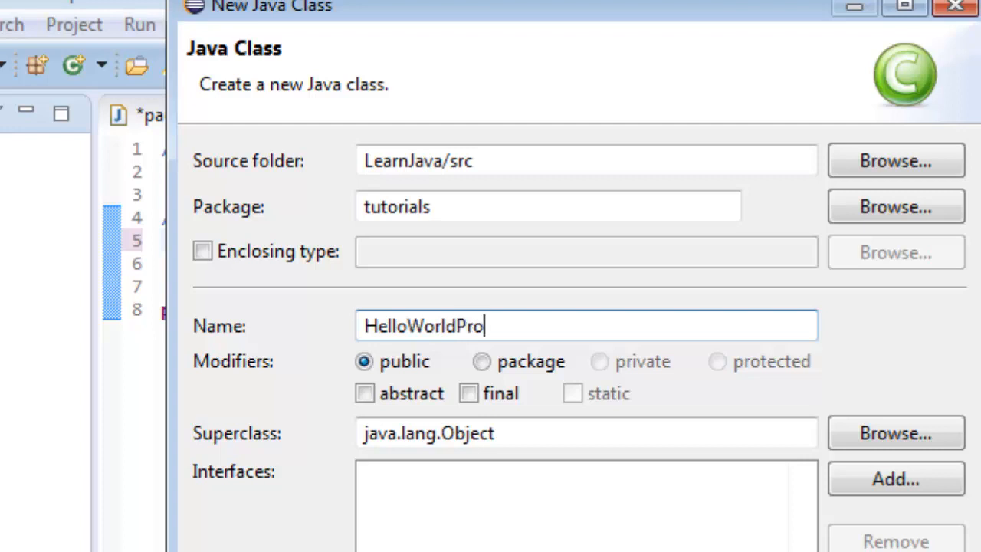
key(BackSpace)
text(App)
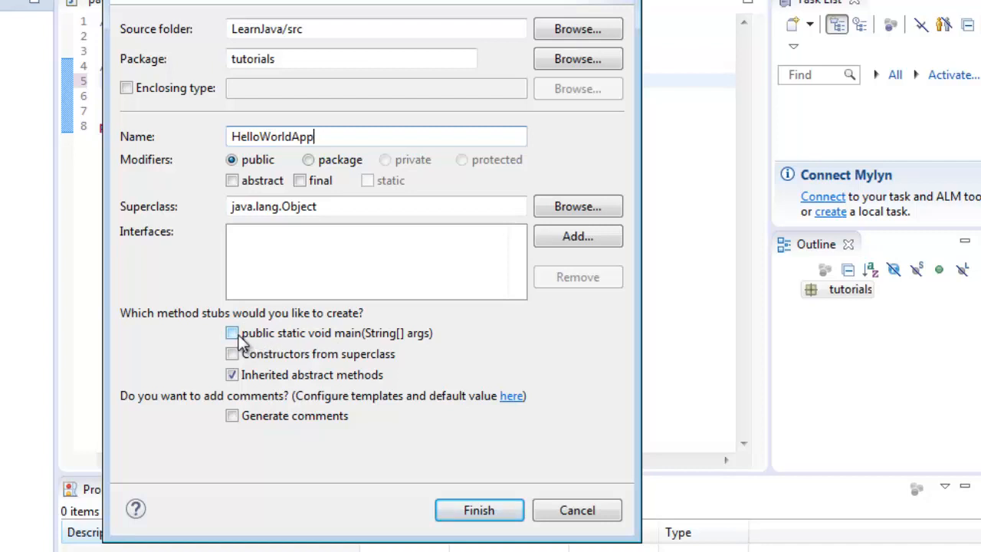
click(233, 332)
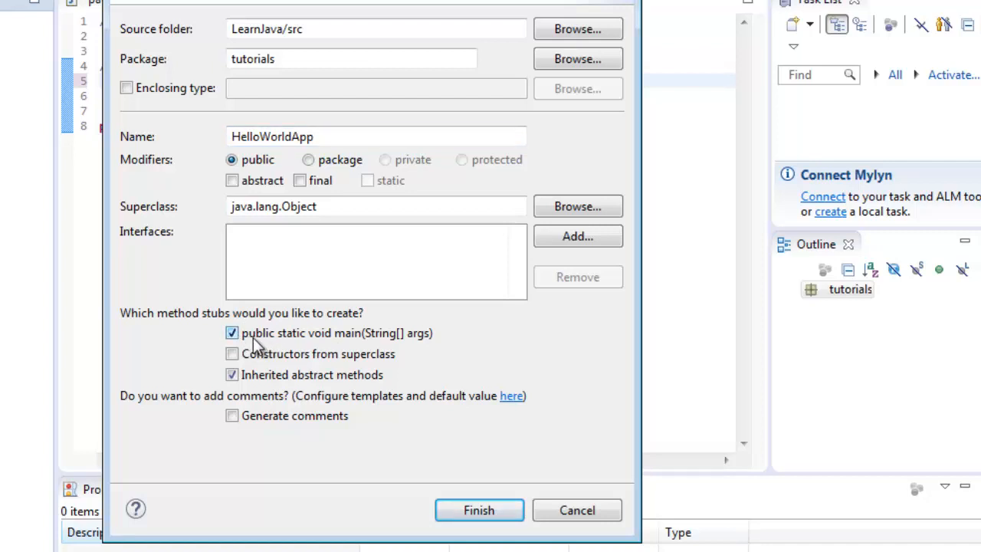
mouse_move(319, 354)
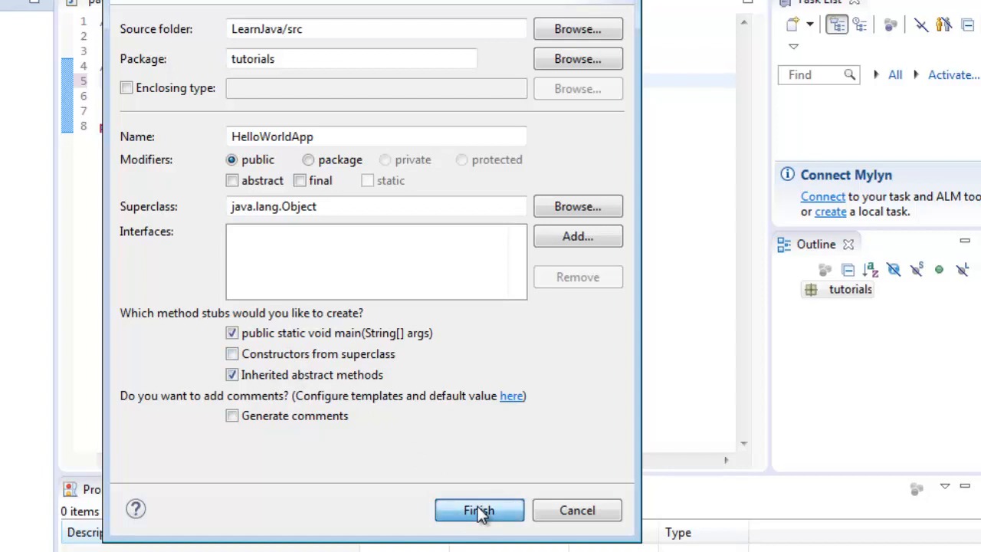
click(478, 509)
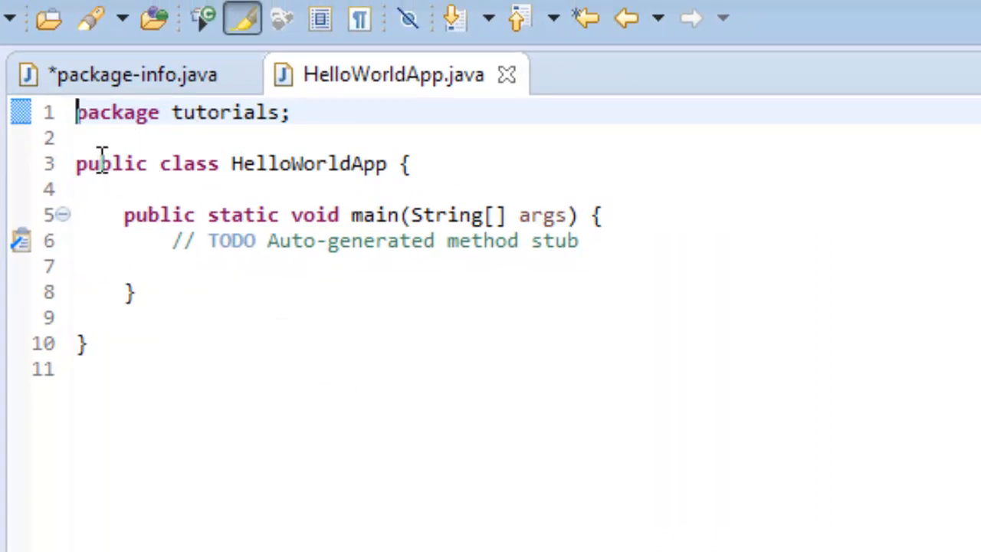
mouse_move(309, 163)
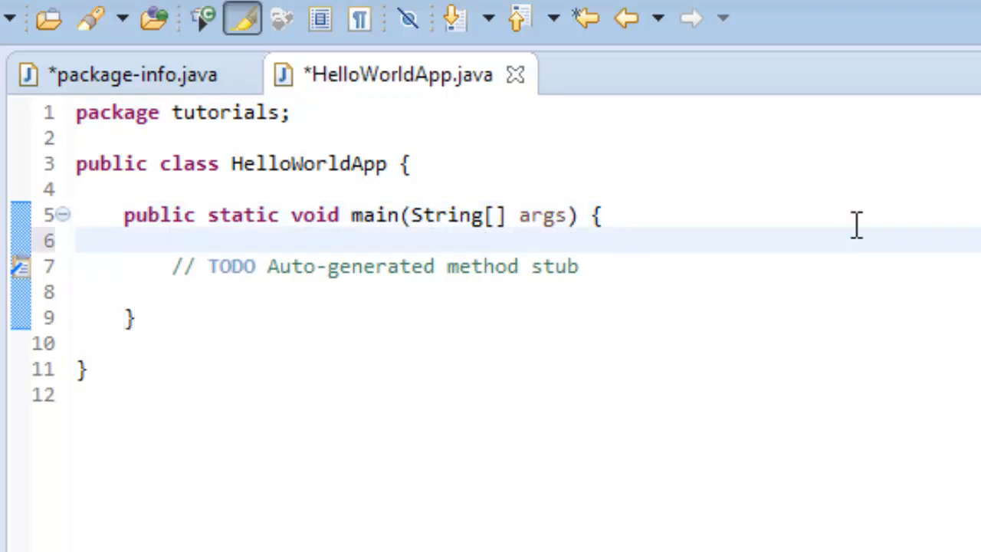
Write System.out.println("Hello World") inside the main method, using content assist for println
text(S)
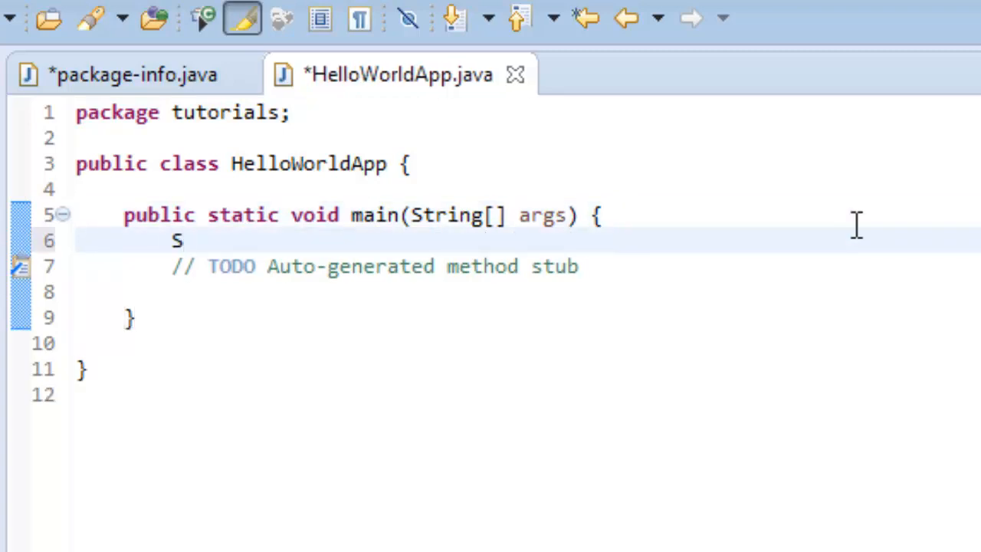
text(ystem.)
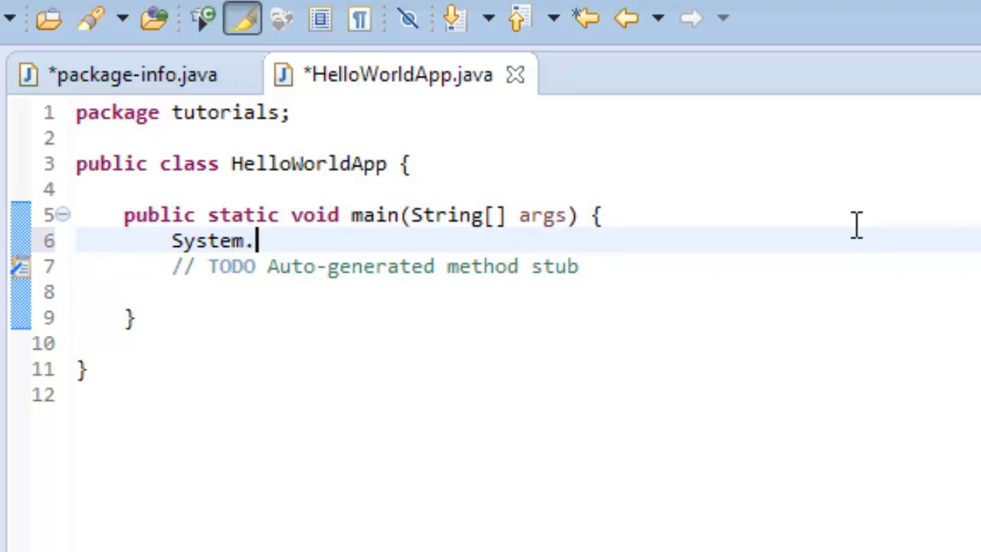
text(out,)
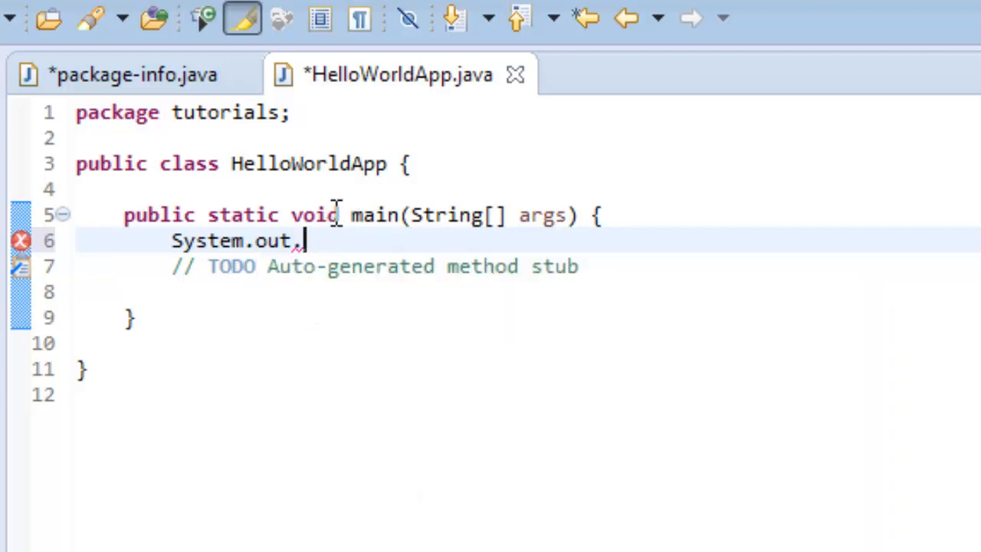
key(backspace)
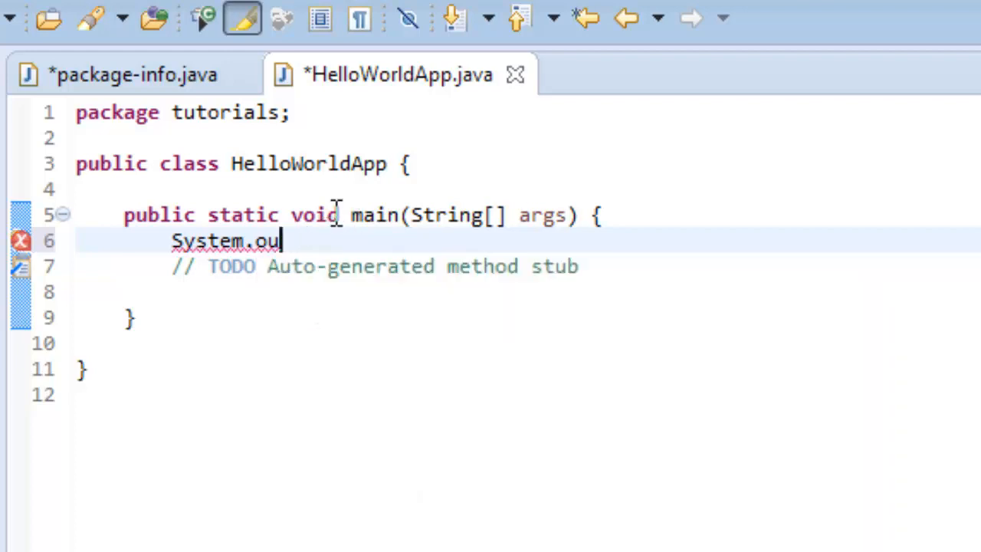
text(t)
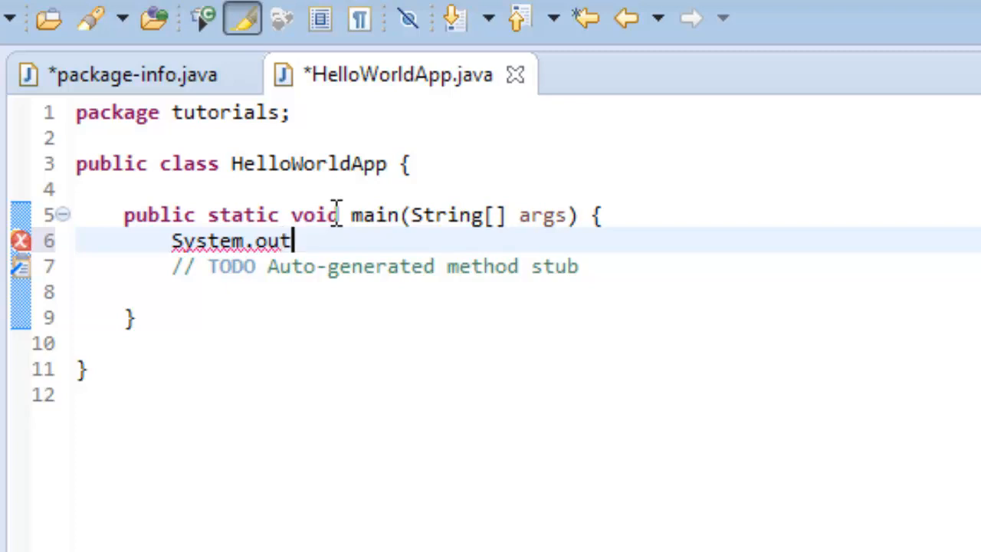
text(.)
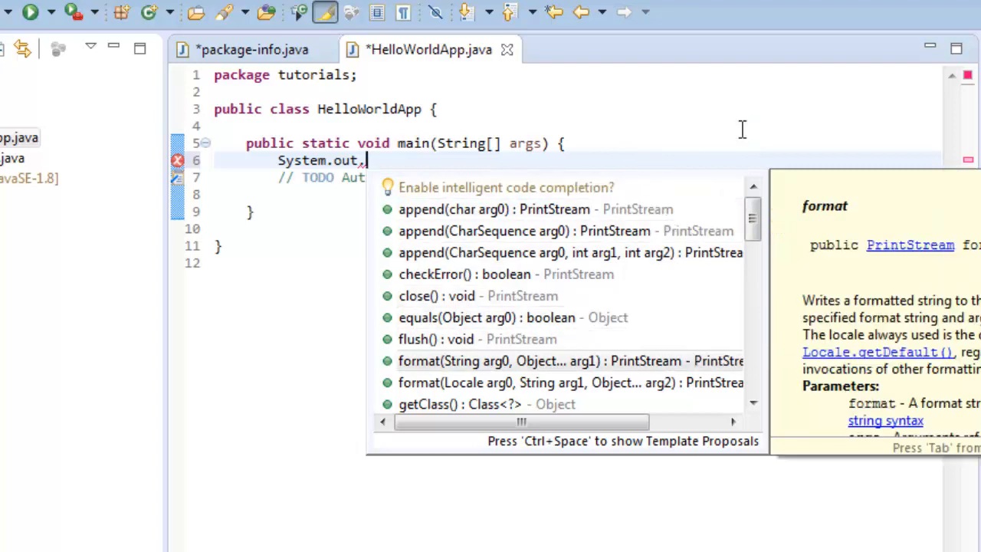
text(prin)
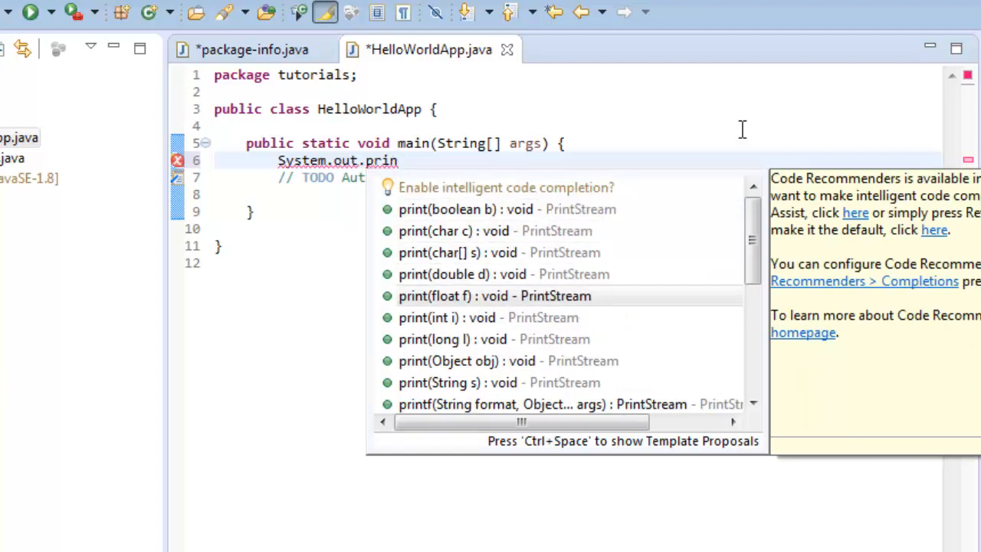
text(t)
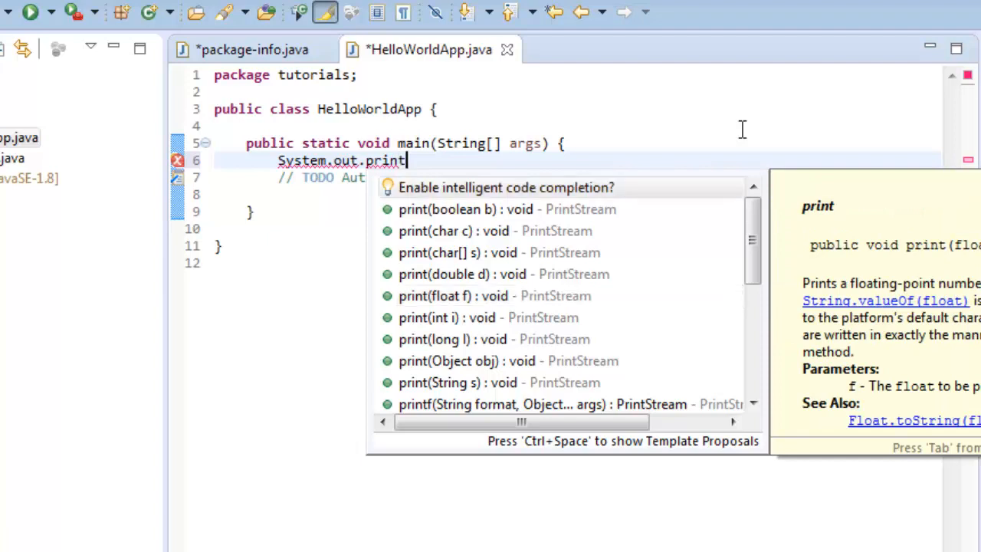
text(ln()
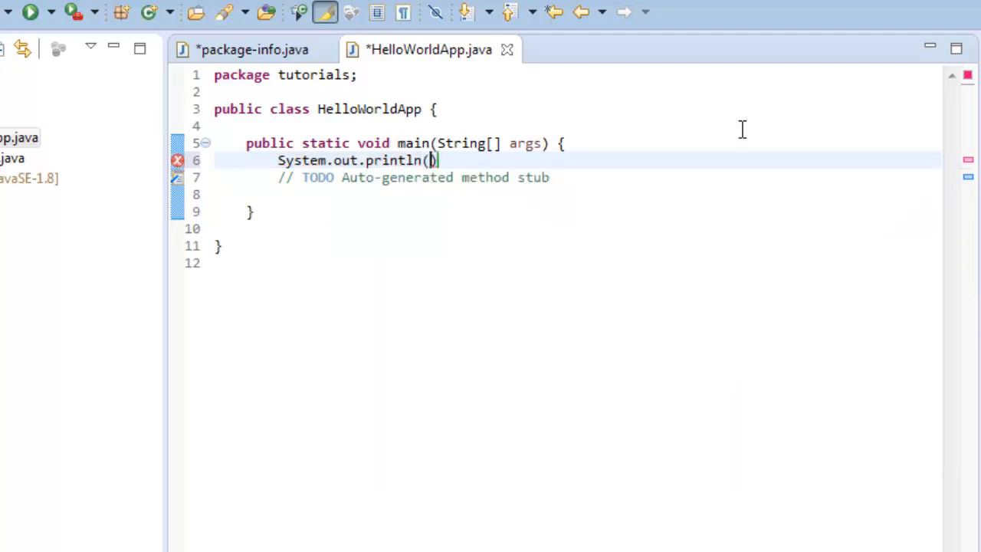
text("e)
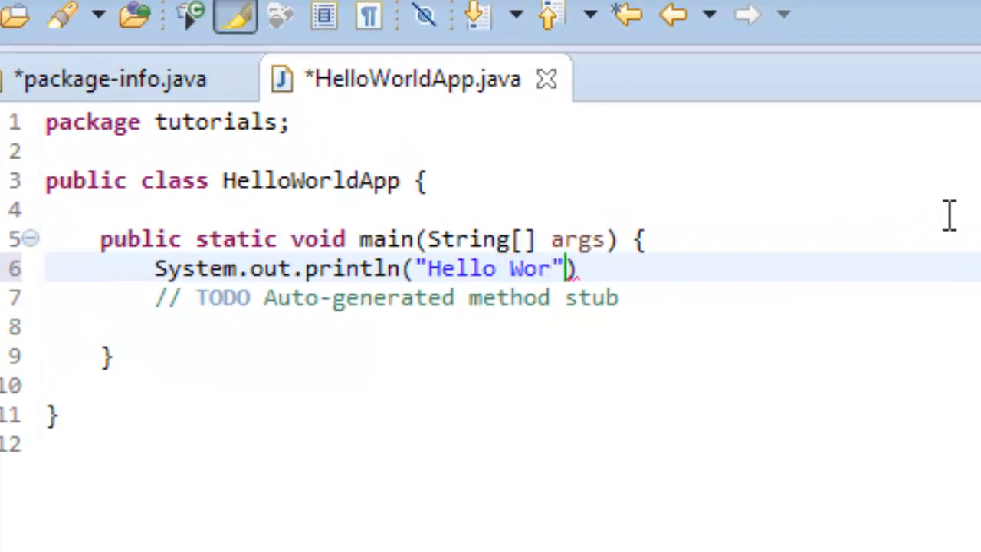
text(ld)
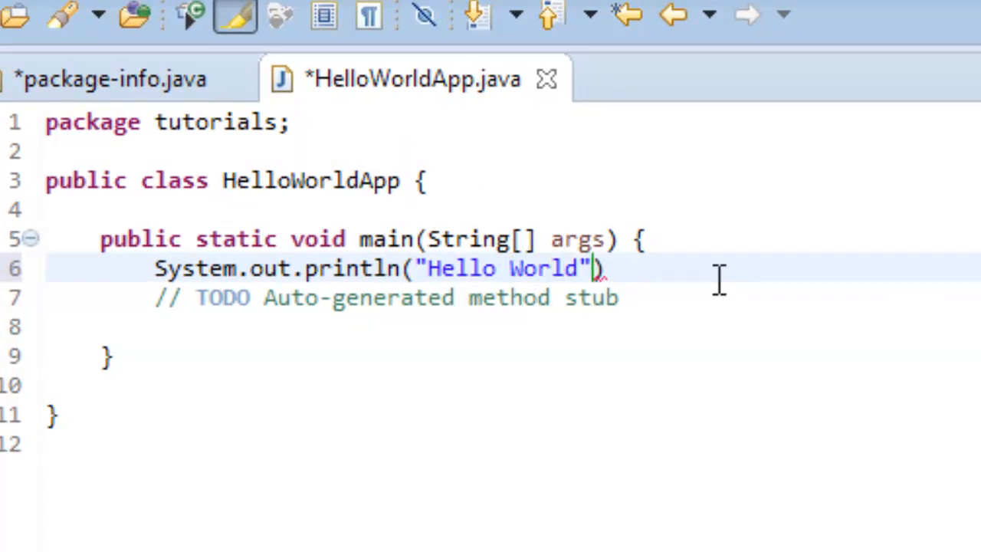
mouse_move(481, 398)
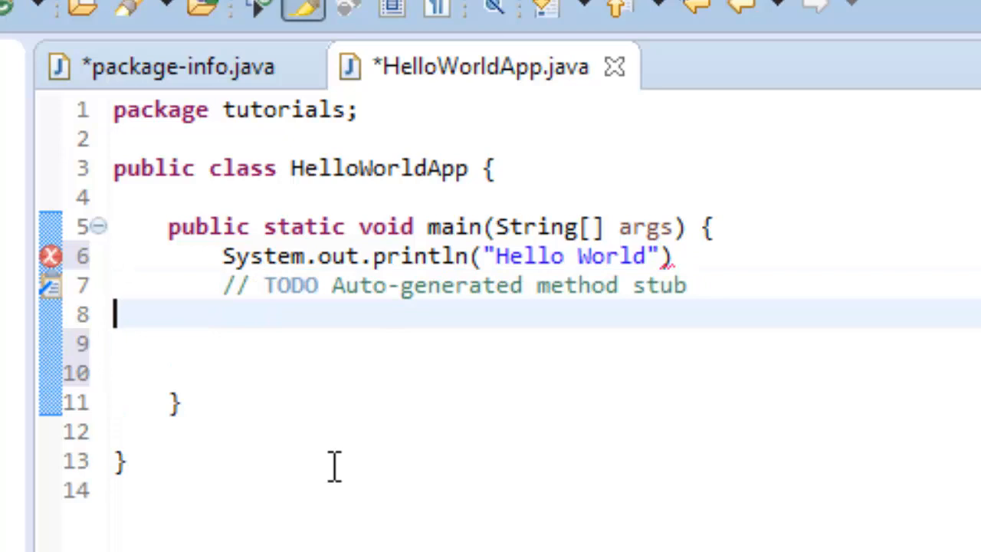
Write a block comment reading 'This is a comment that will not be read'
text(/*)
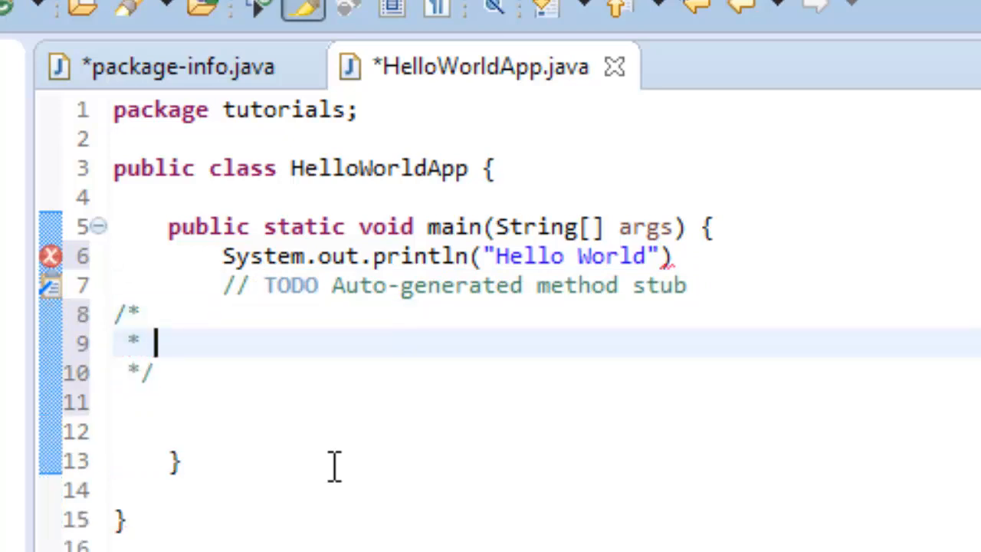
mouse_move(156, 374)
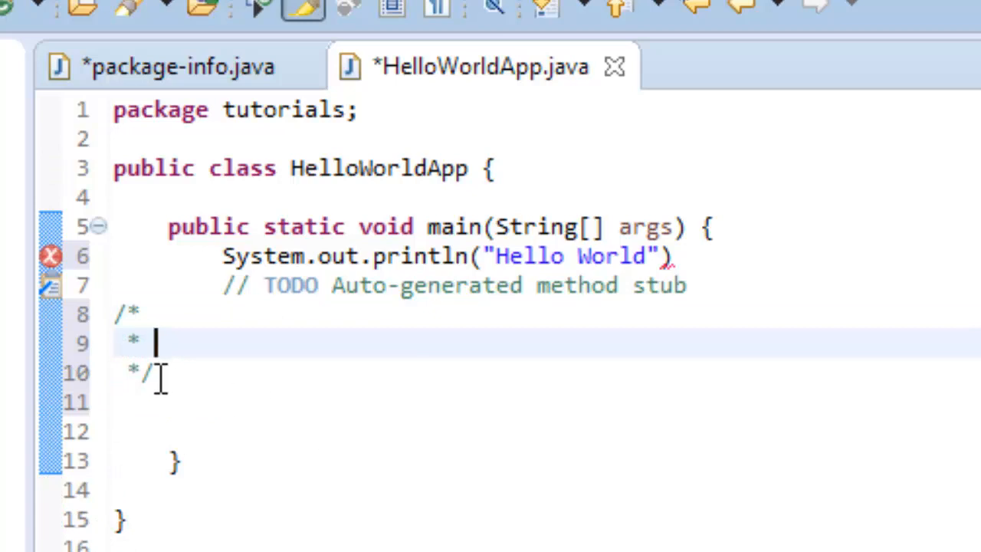
mouse_move(452, 383)
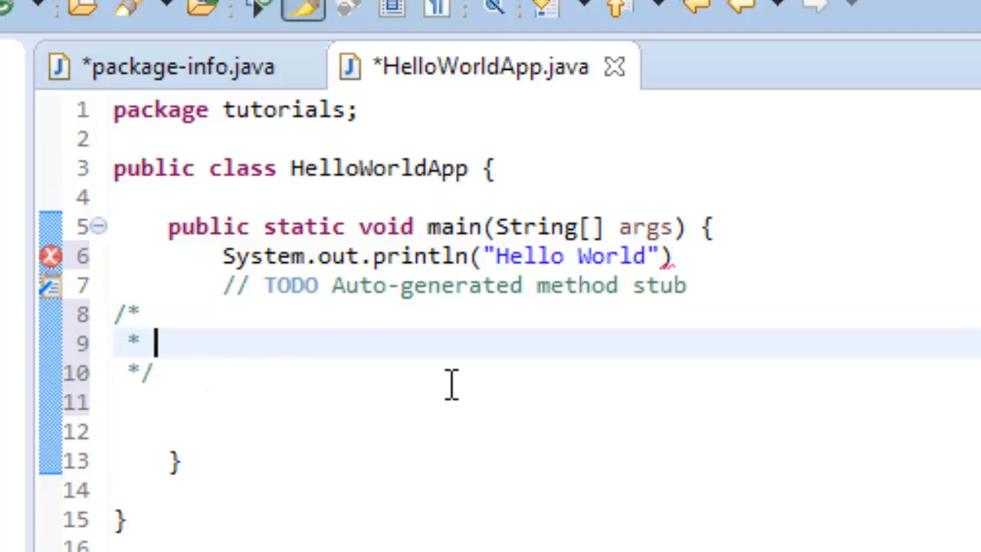
text(This is a co)
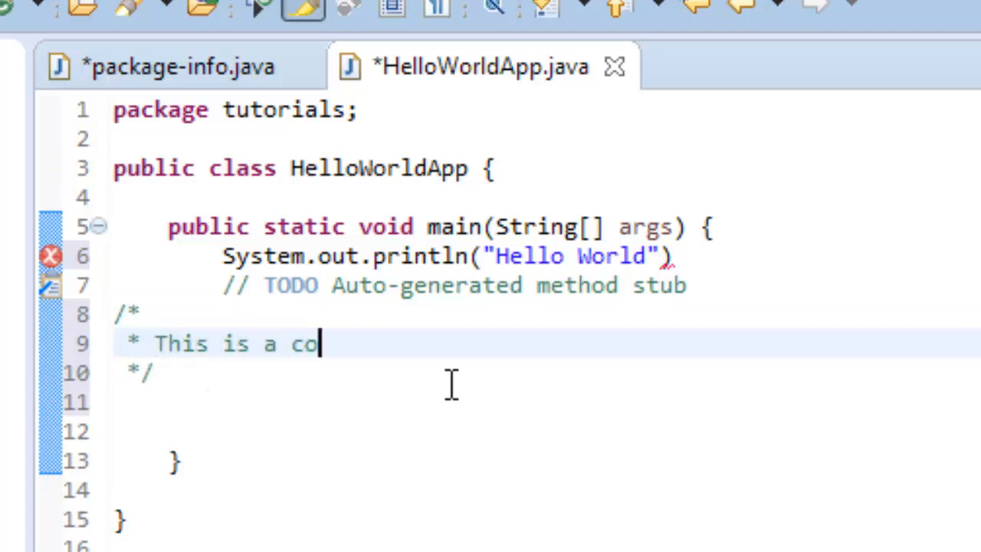
text(mment that w)
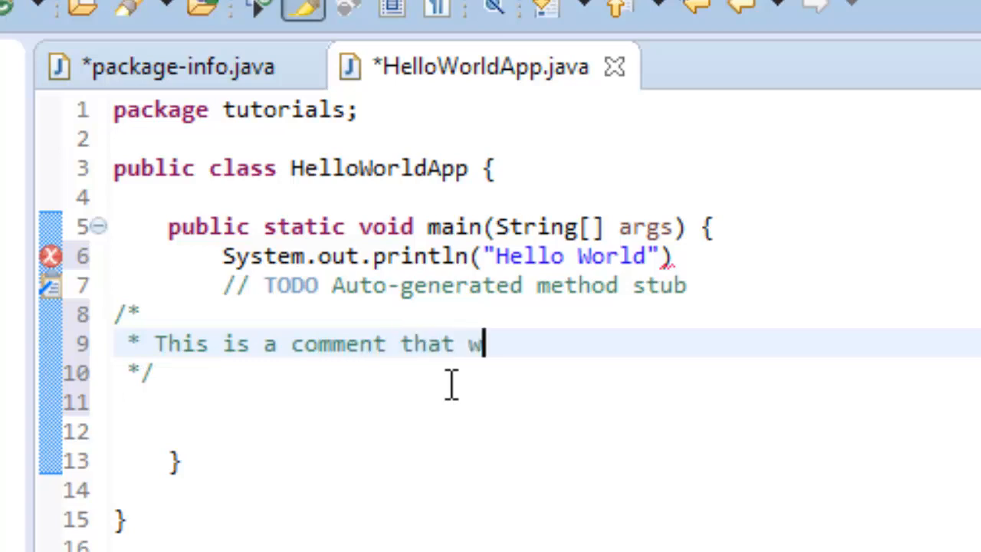
text(ill not)
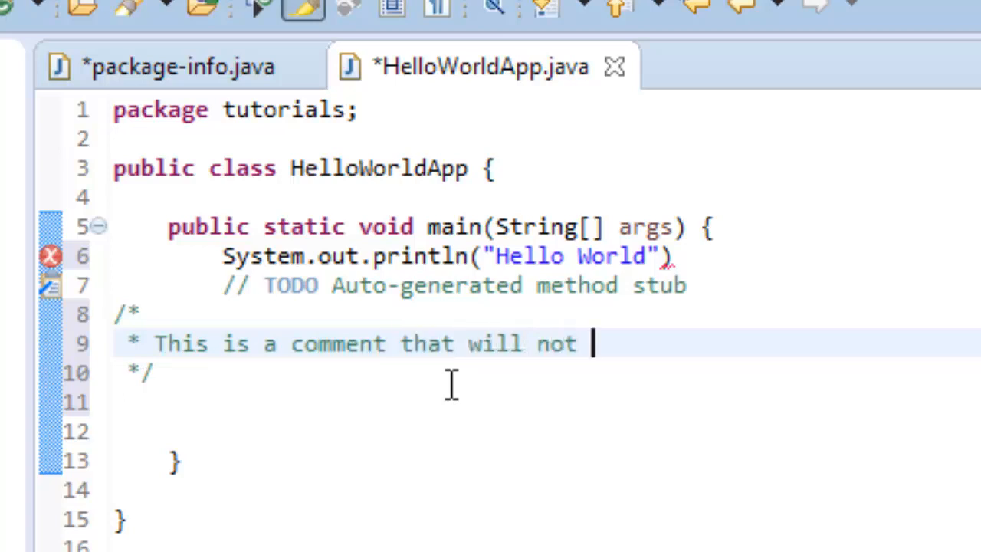
text(be ra)
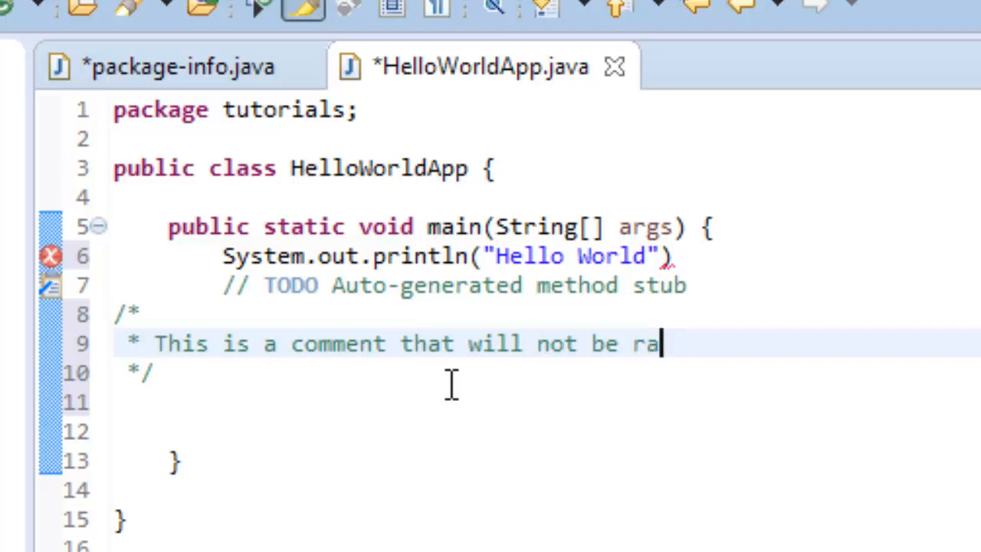
text(ad)
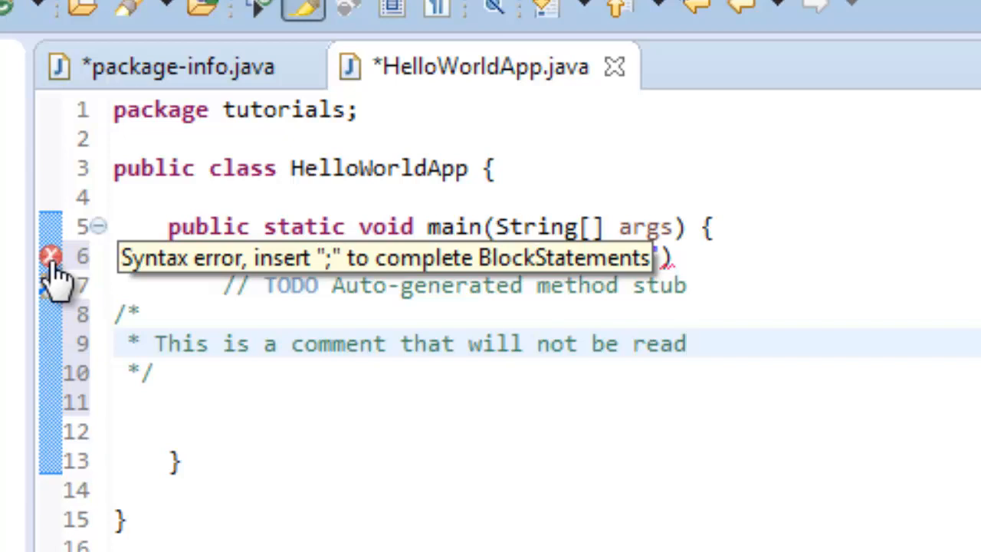
mouse_move(190, 264)
text(;)
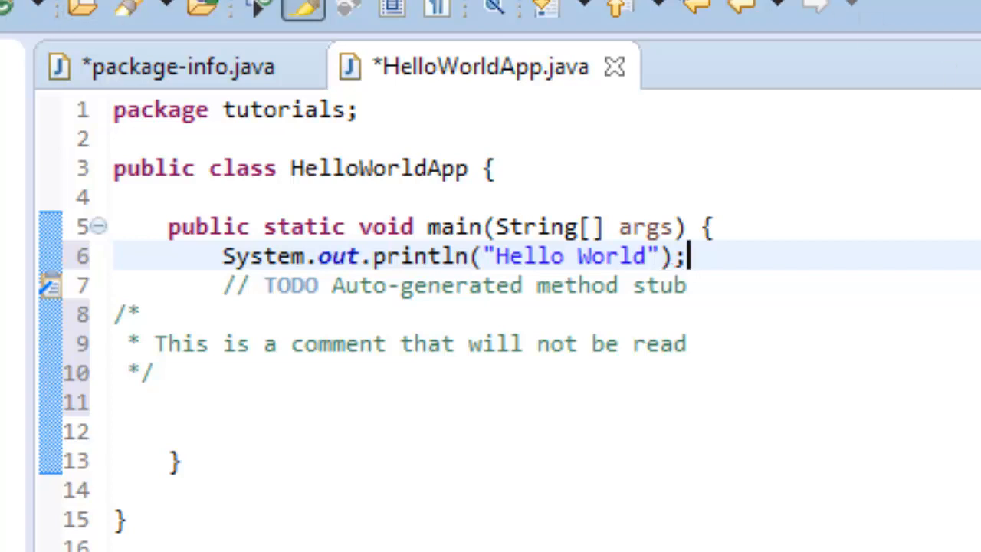
mouse_move(780, 314)
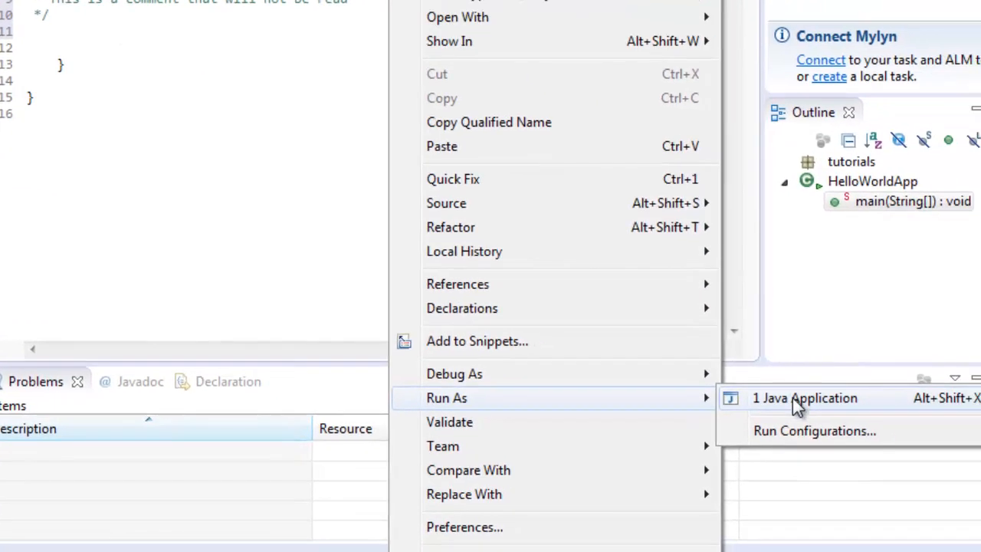
Run HelloWorldApp as a Java application, saving both changed files on launch
click(804, 397)
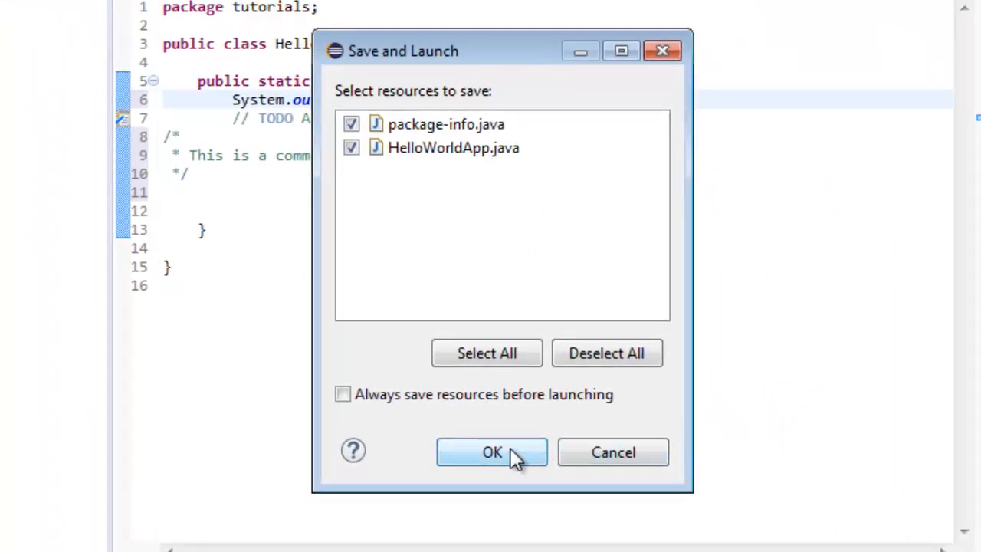
click(492, 451)
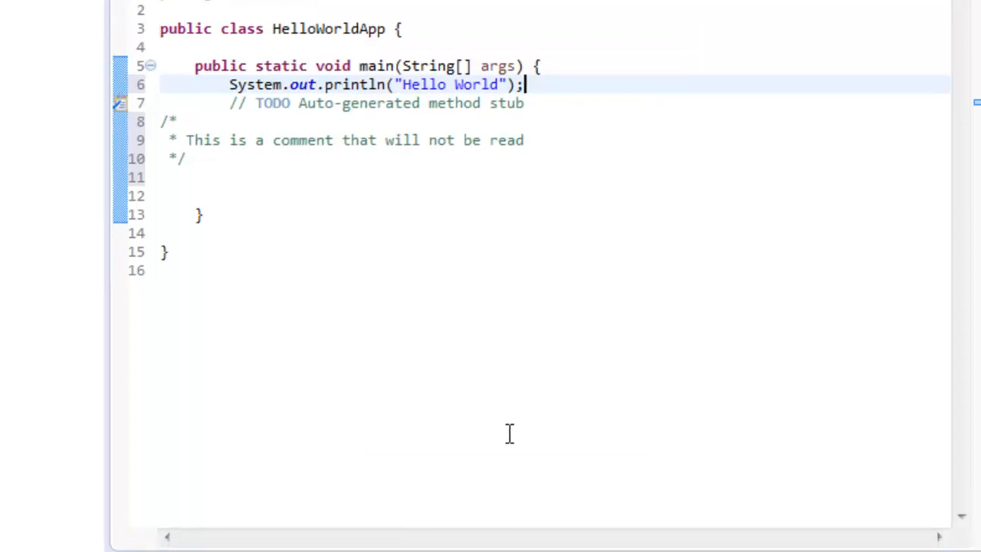